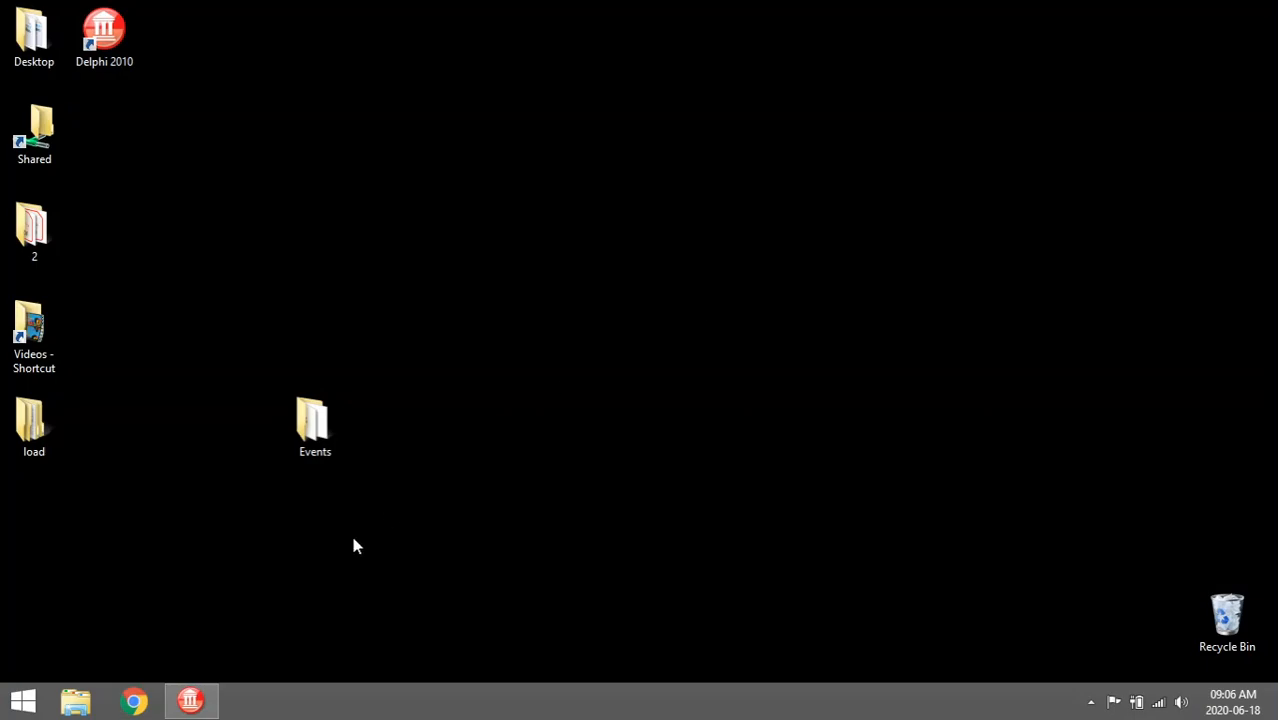
# Step: Bring up the Delphi project and scroll through Unit1's showMessage event handler code
pyautogui.click(190, 700)
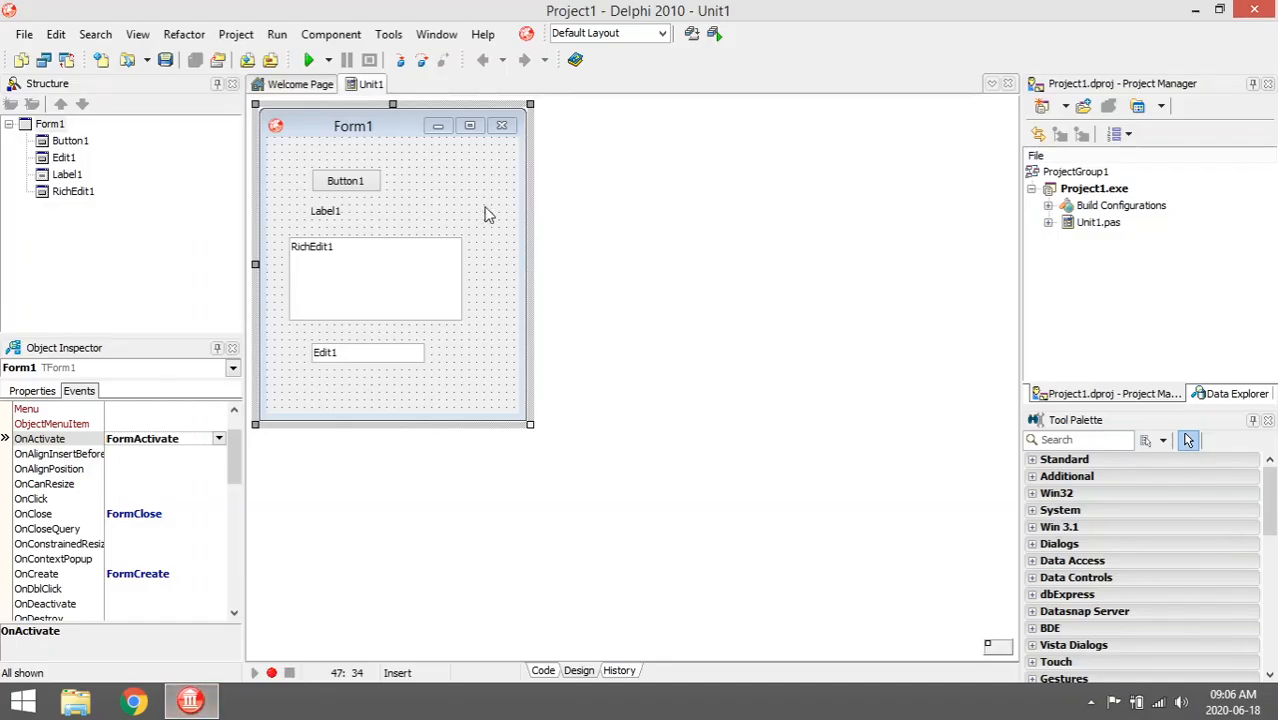
pyautogui.moveTo(476, 190)
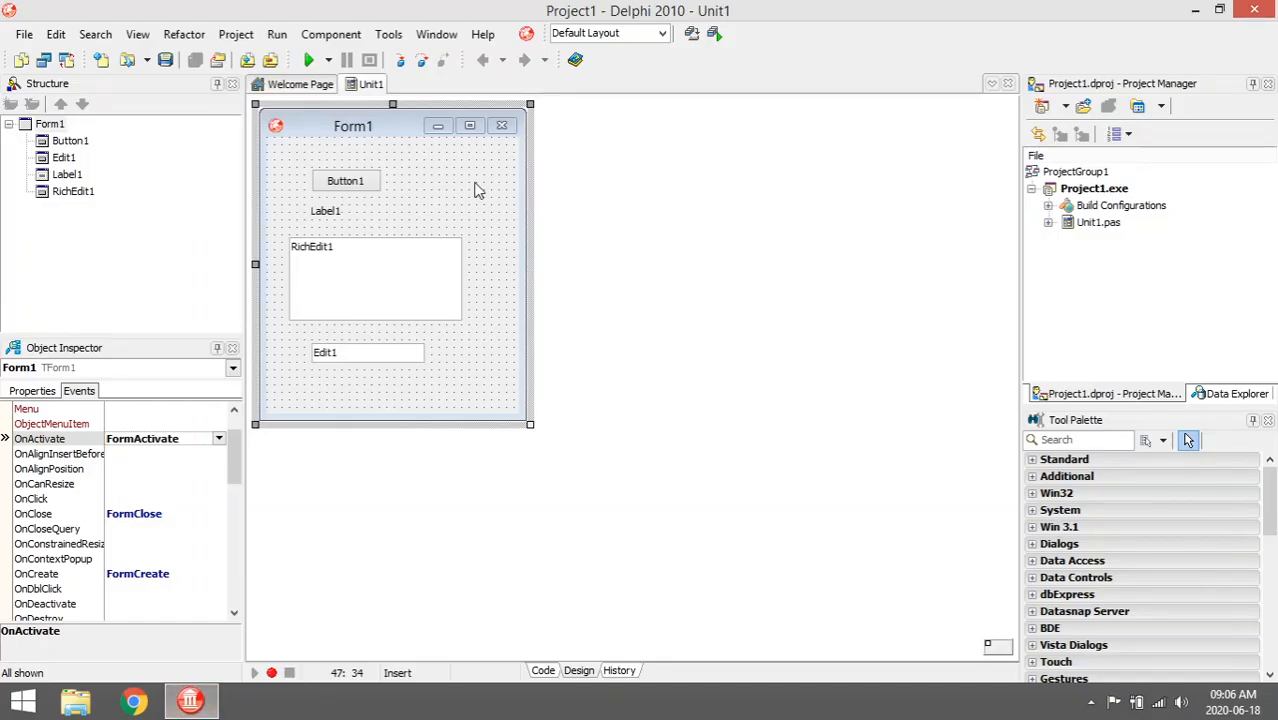
pyautogui.click(543, 670)
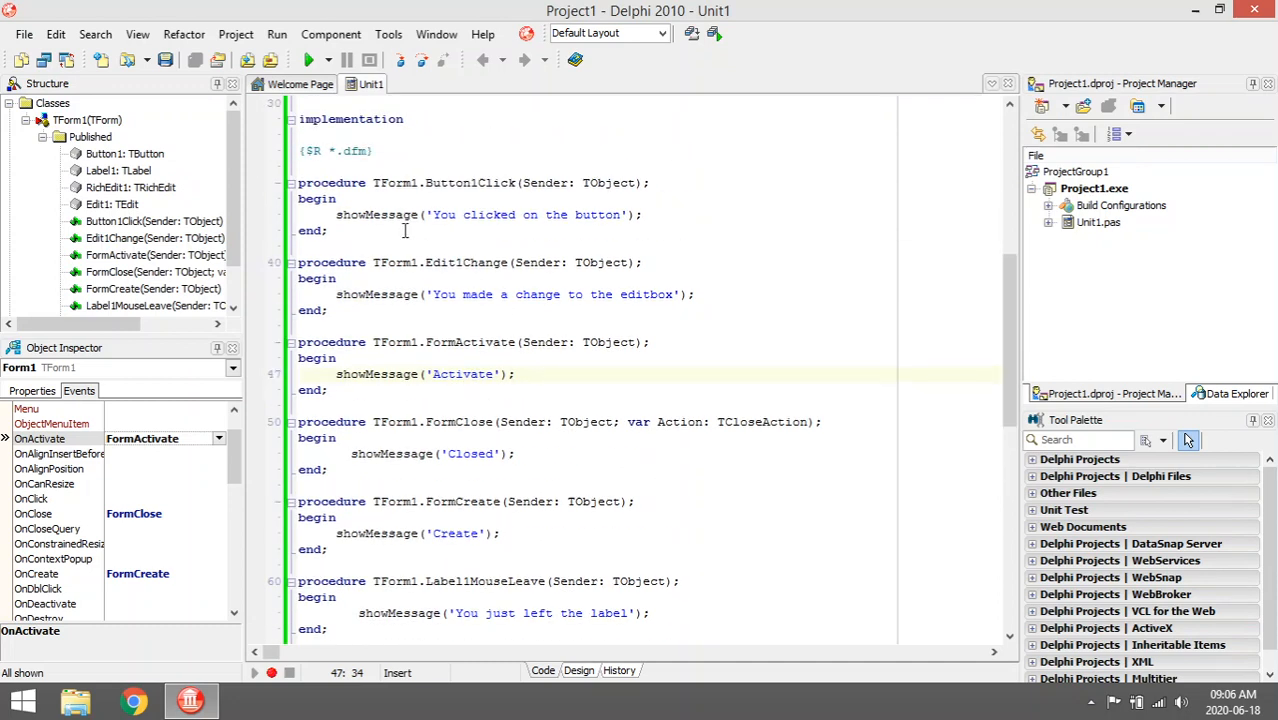
pyautogui.moveTo(619, 328)
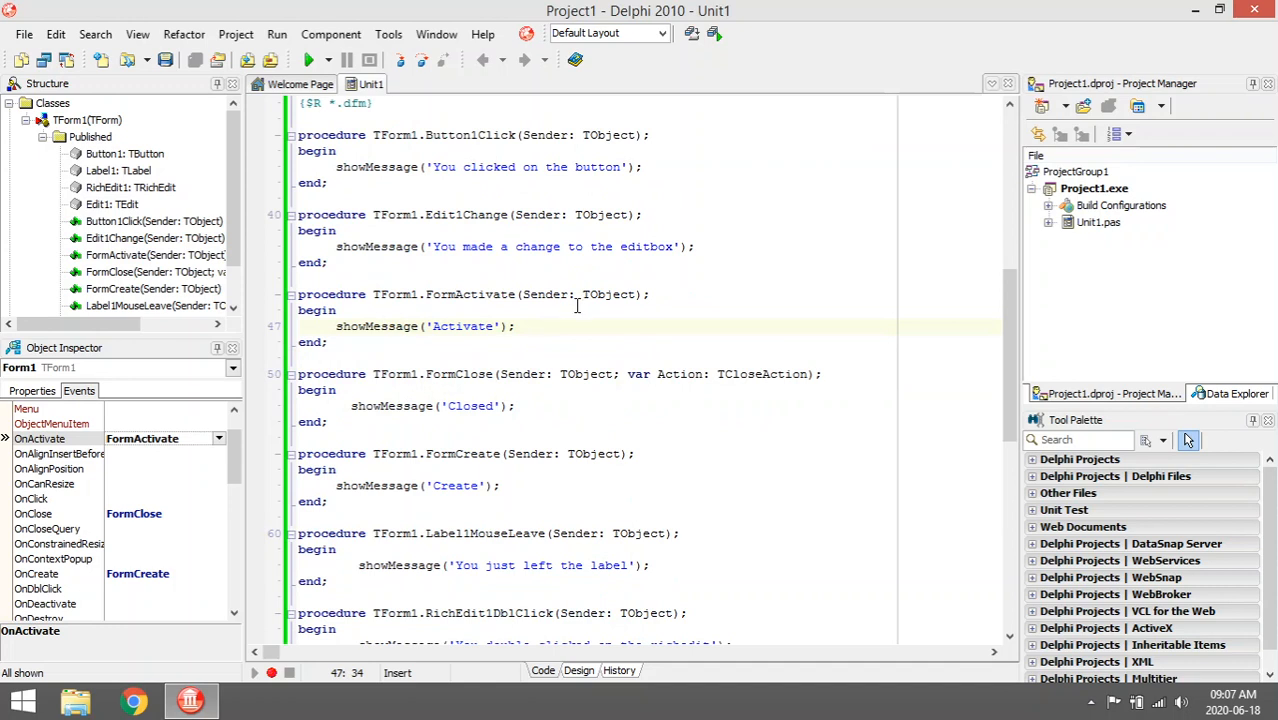
pyautogui.moveTo(548, 418)
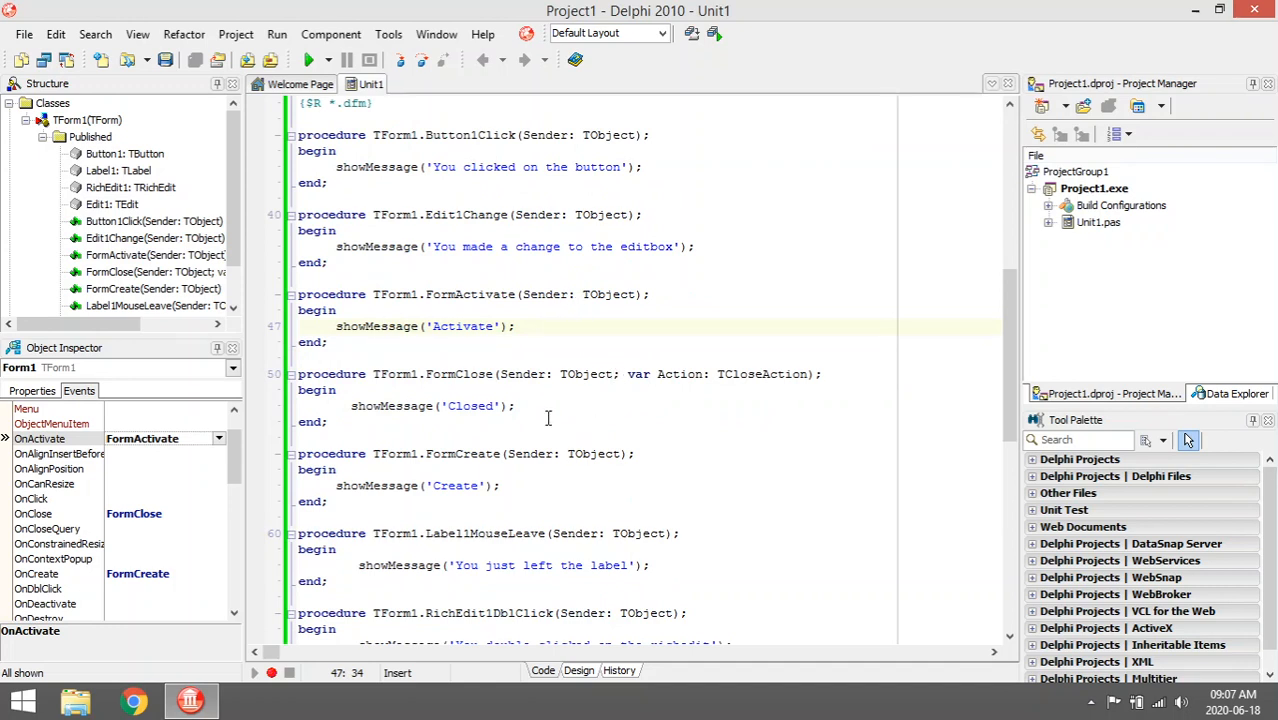
pyautogui.scroll(-3)
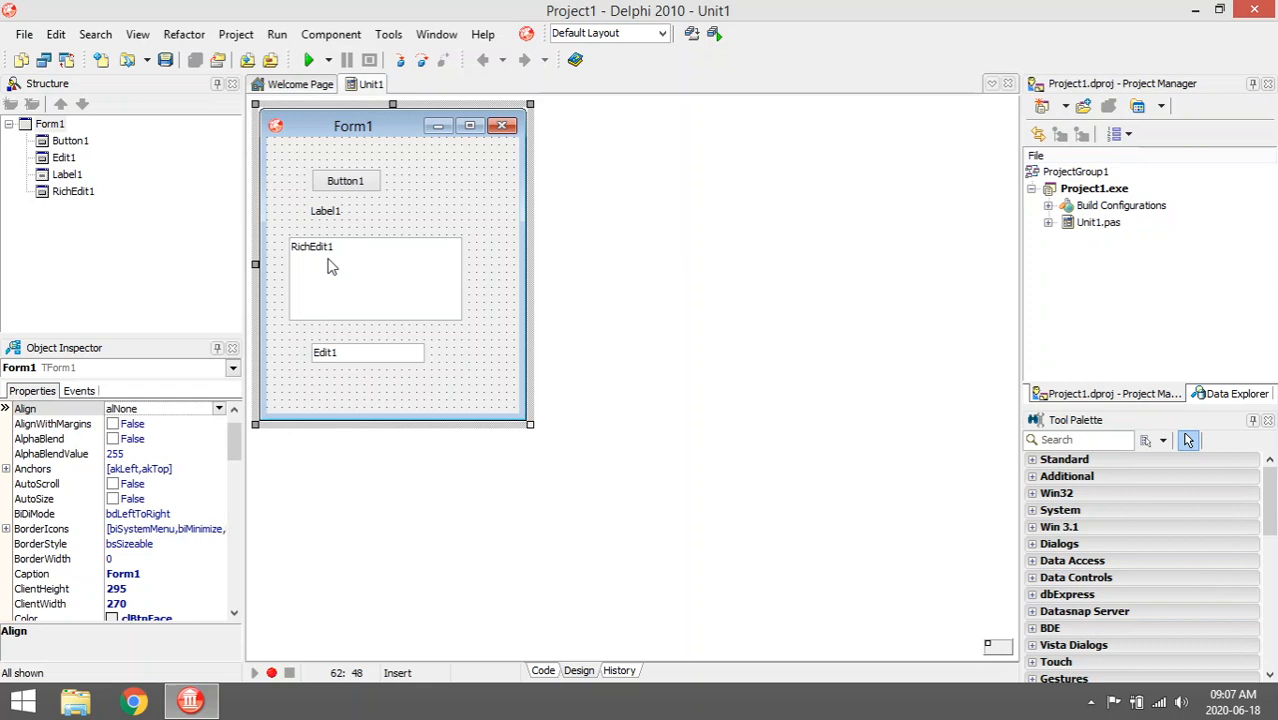
pyautogui.moveTo(88, 356)
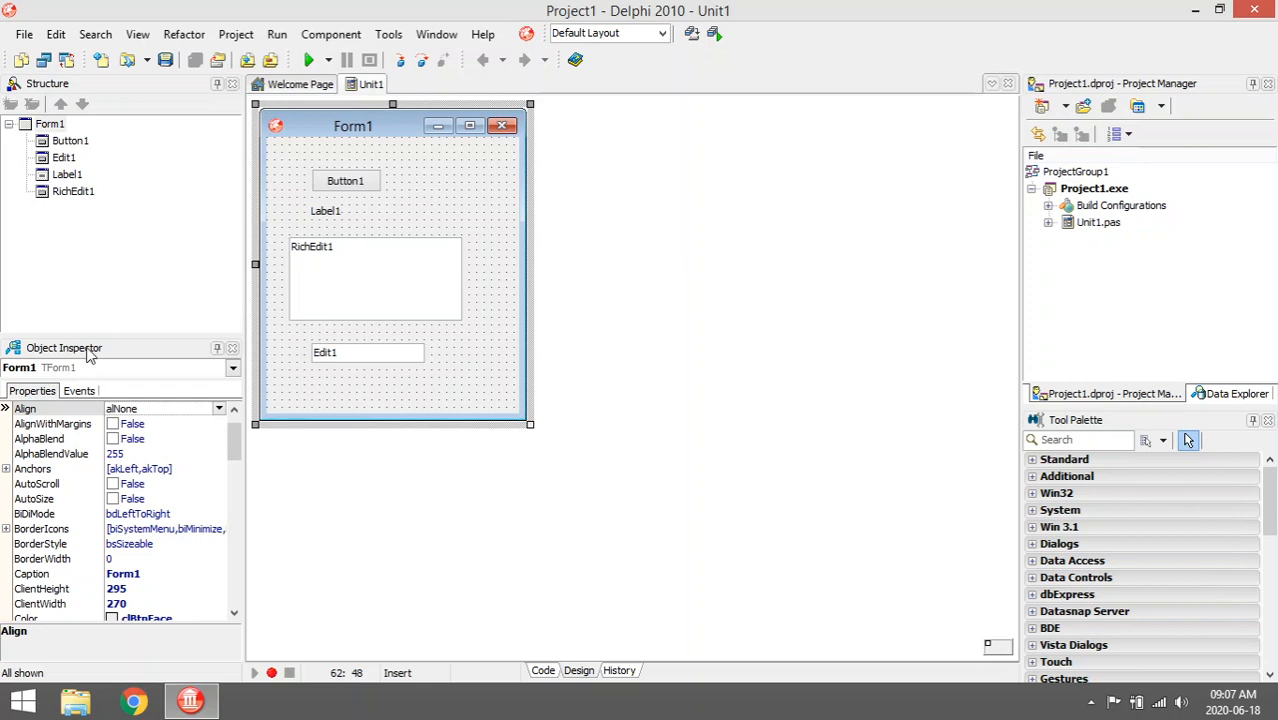
# Step: Check the form's assigned Activate, Close and Create events, then return to the FormCreate code
pyautogui.click(79, 390)
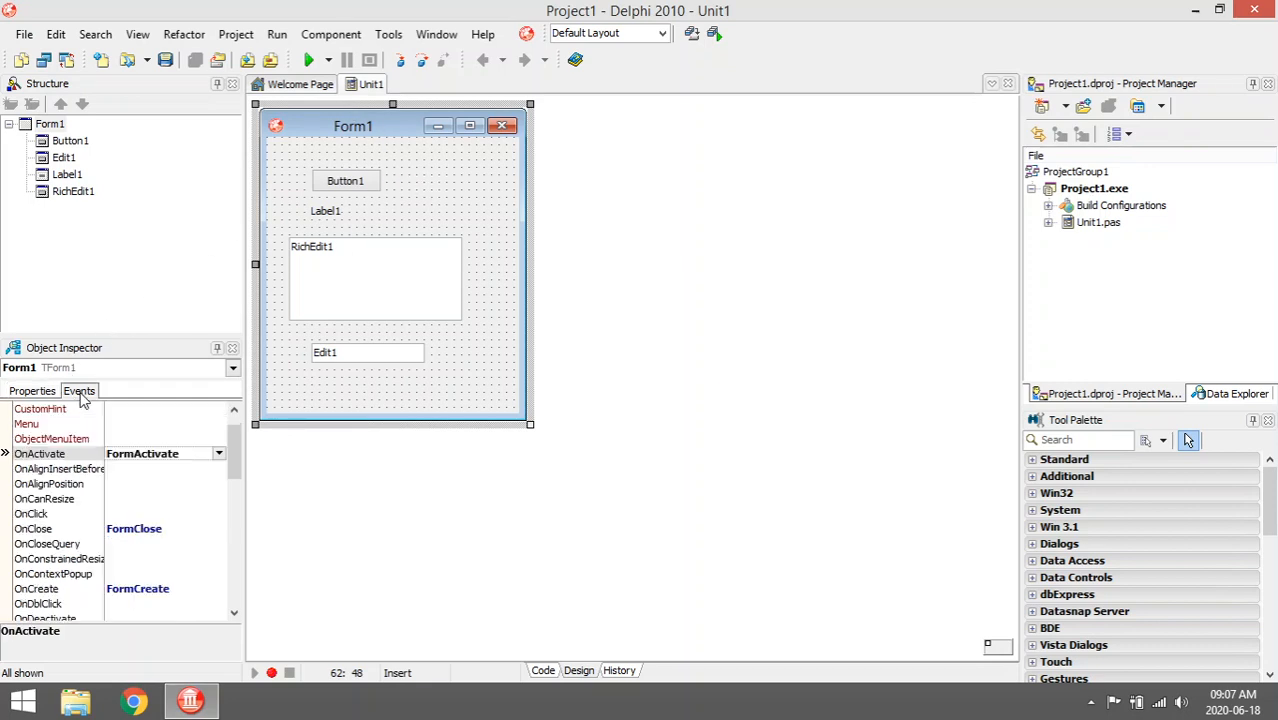
pyautogui.scroll(-3)
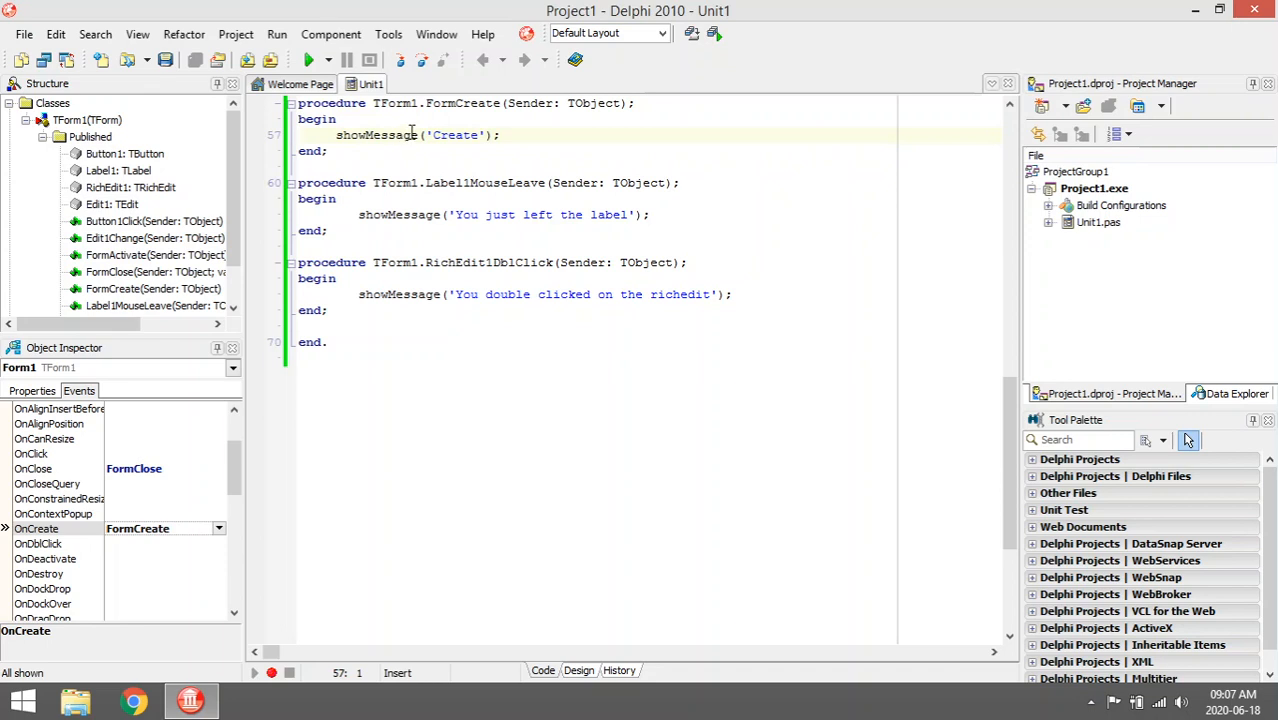
pyautogui.click(484, 112)
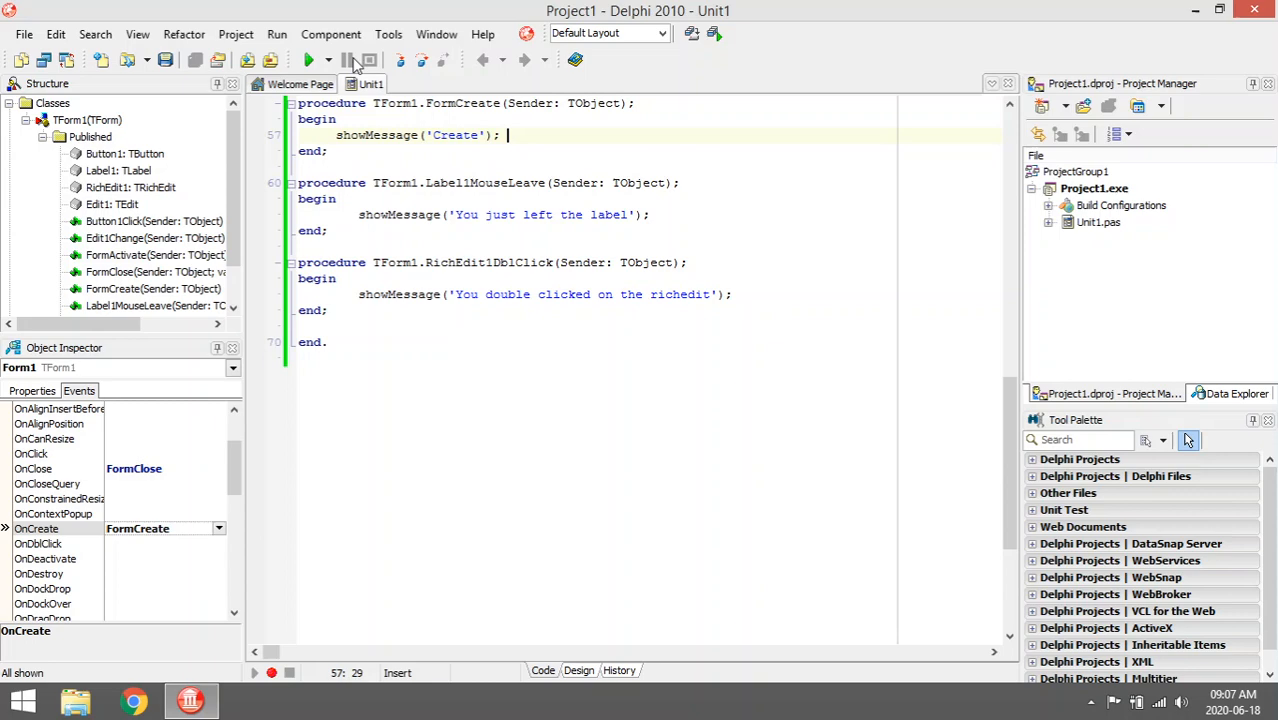
# Step: Run the project to see the 'Create' message, then reset the program
pyautogui.click(308, 60)
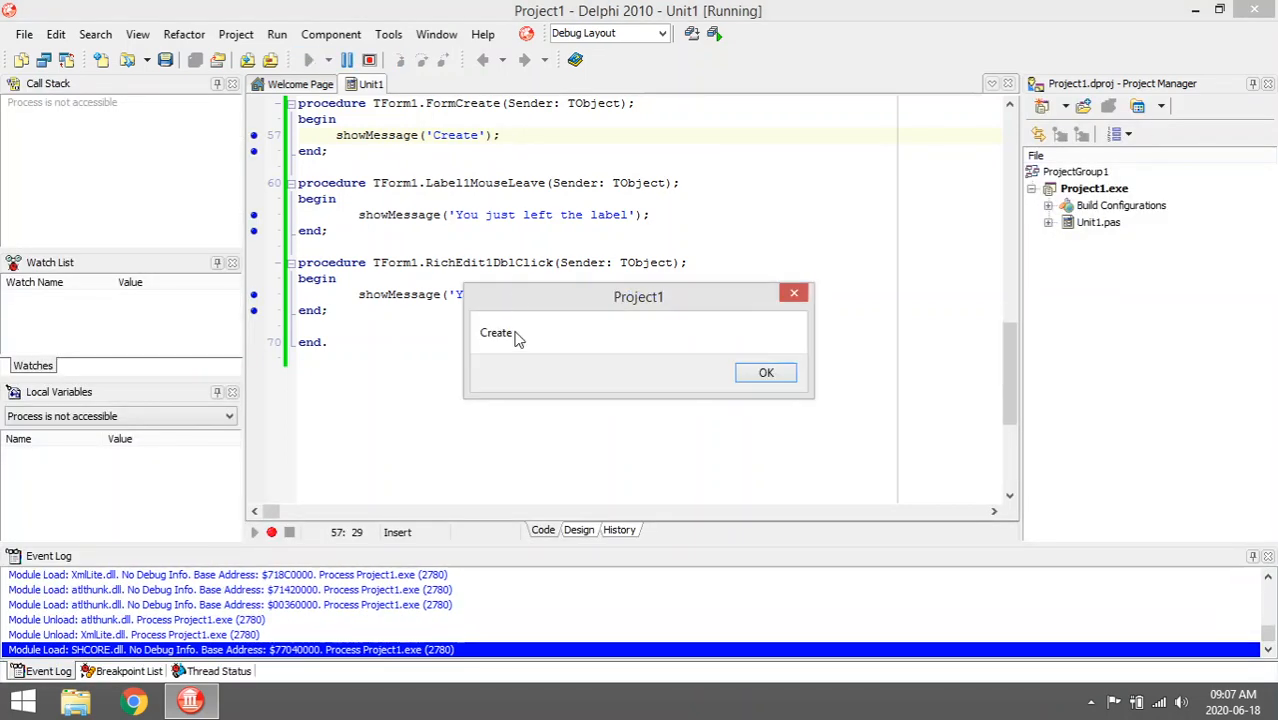
pyautogui.moveTo(513, 345)
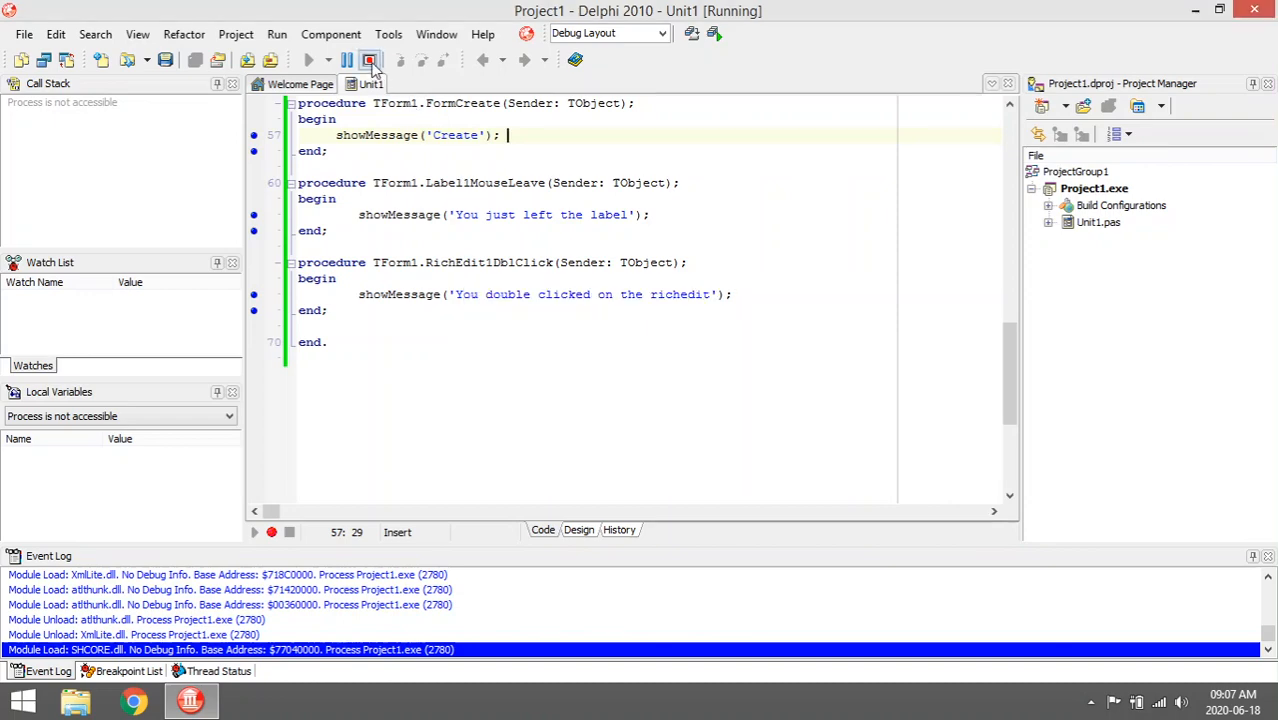
pyautogui.click(369, 60)
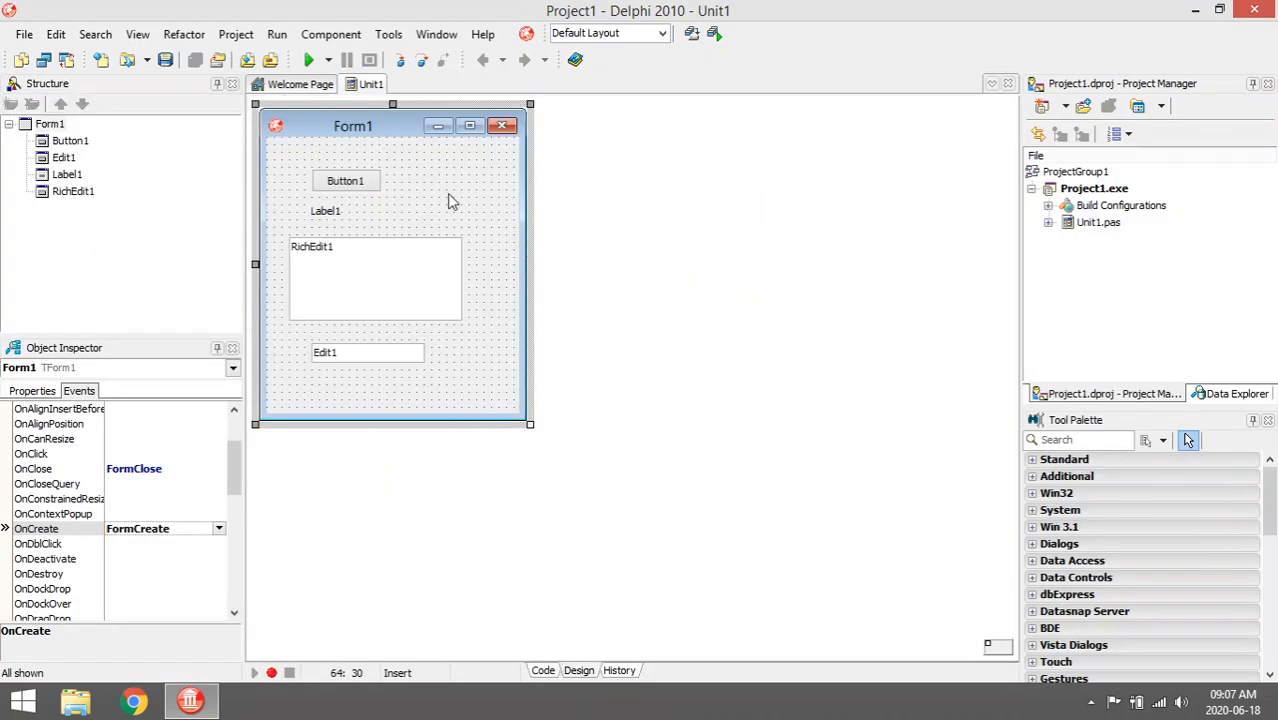
pyautogui.moveTo(90, 468)
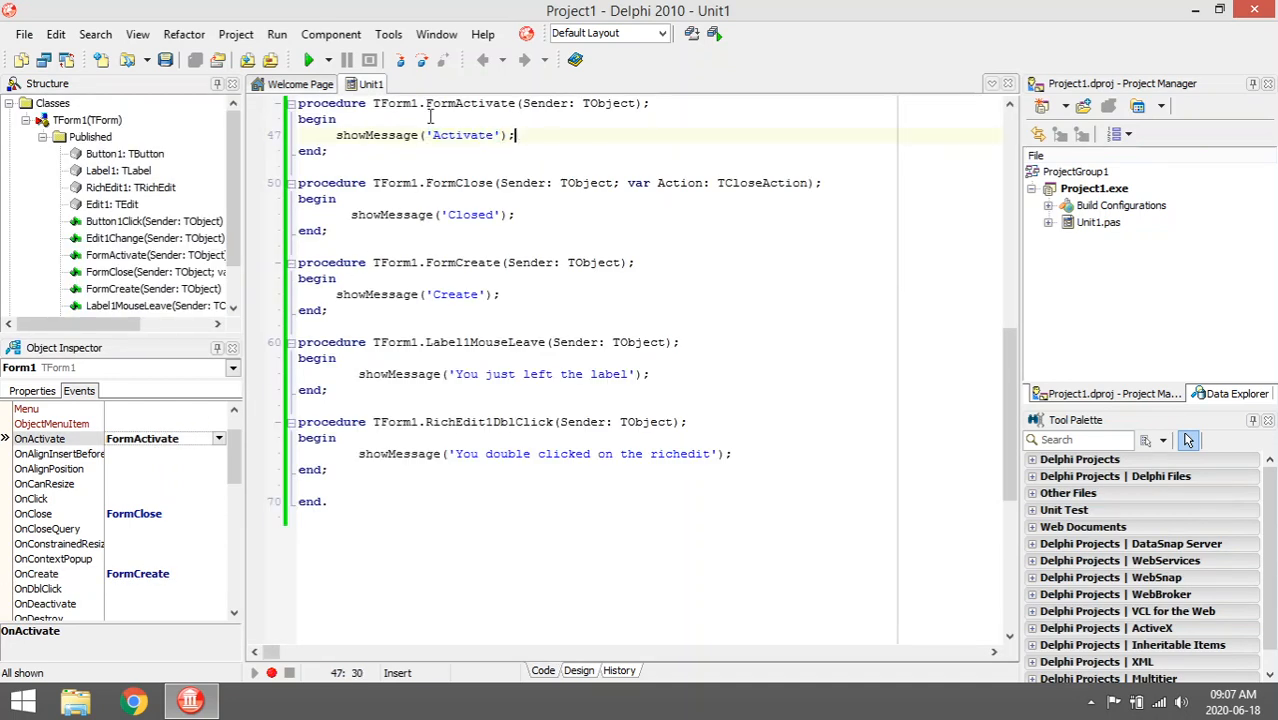
# Step: Run the project, dismissing the Activate and Closed messages until the program ends
pyautogui.click(311, 60)
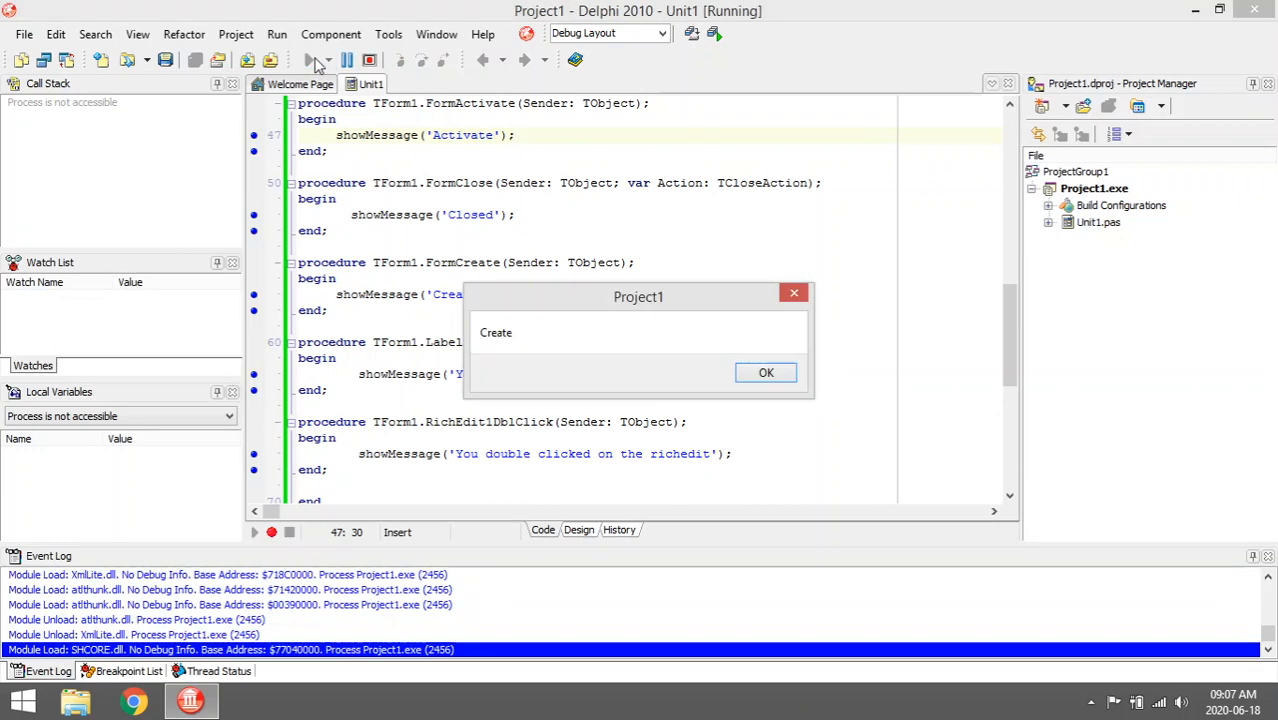
pyautogui.moveTo(505, 345)
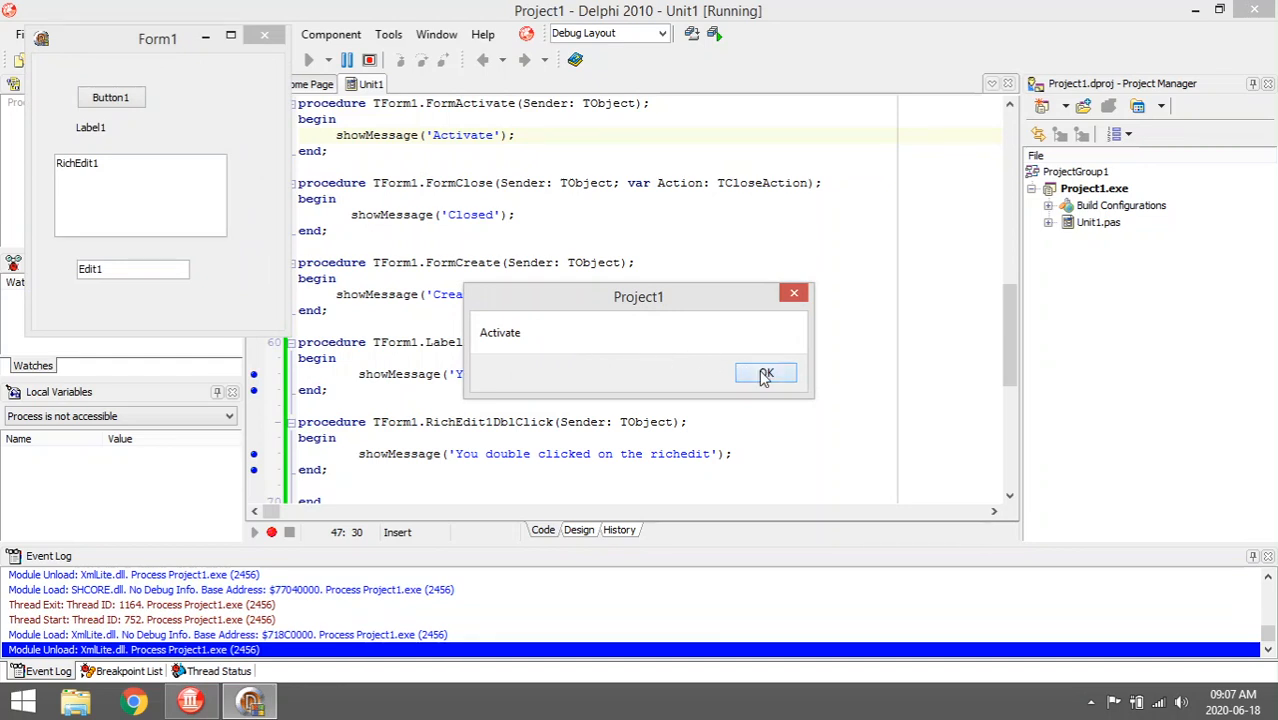
pyautogui.click(766, 373)
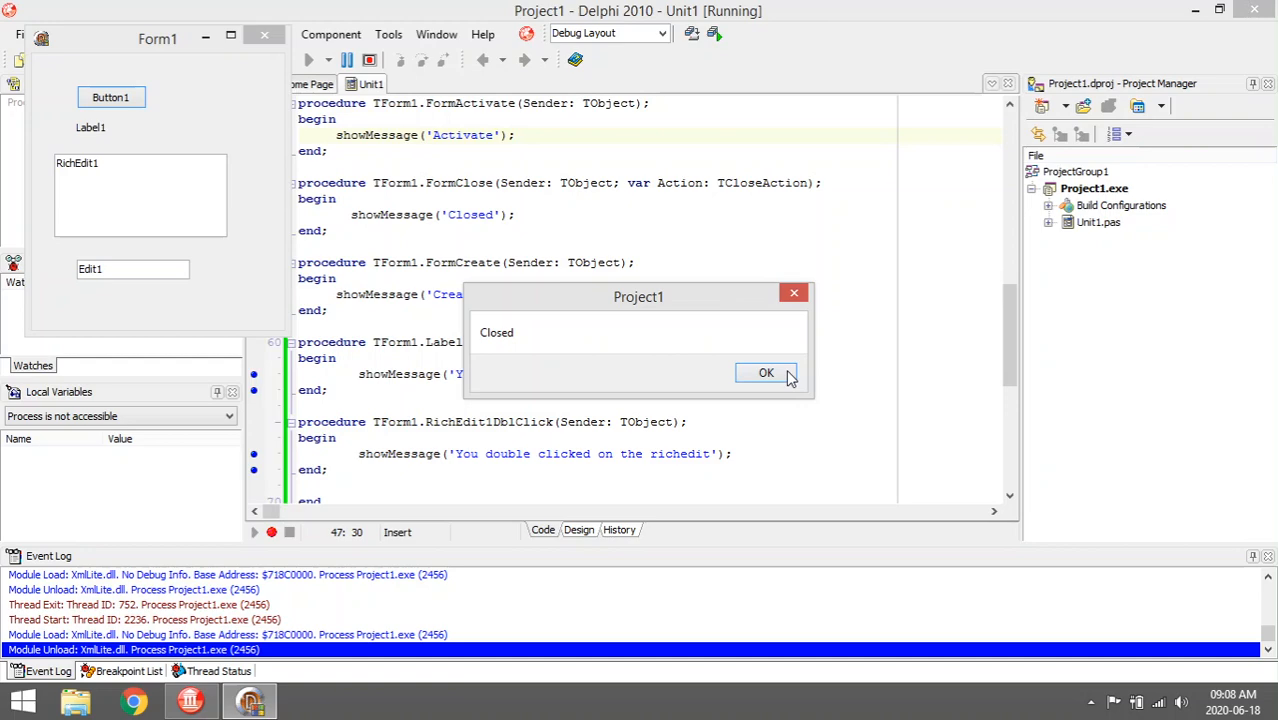
pyautogui.click(765, 372)
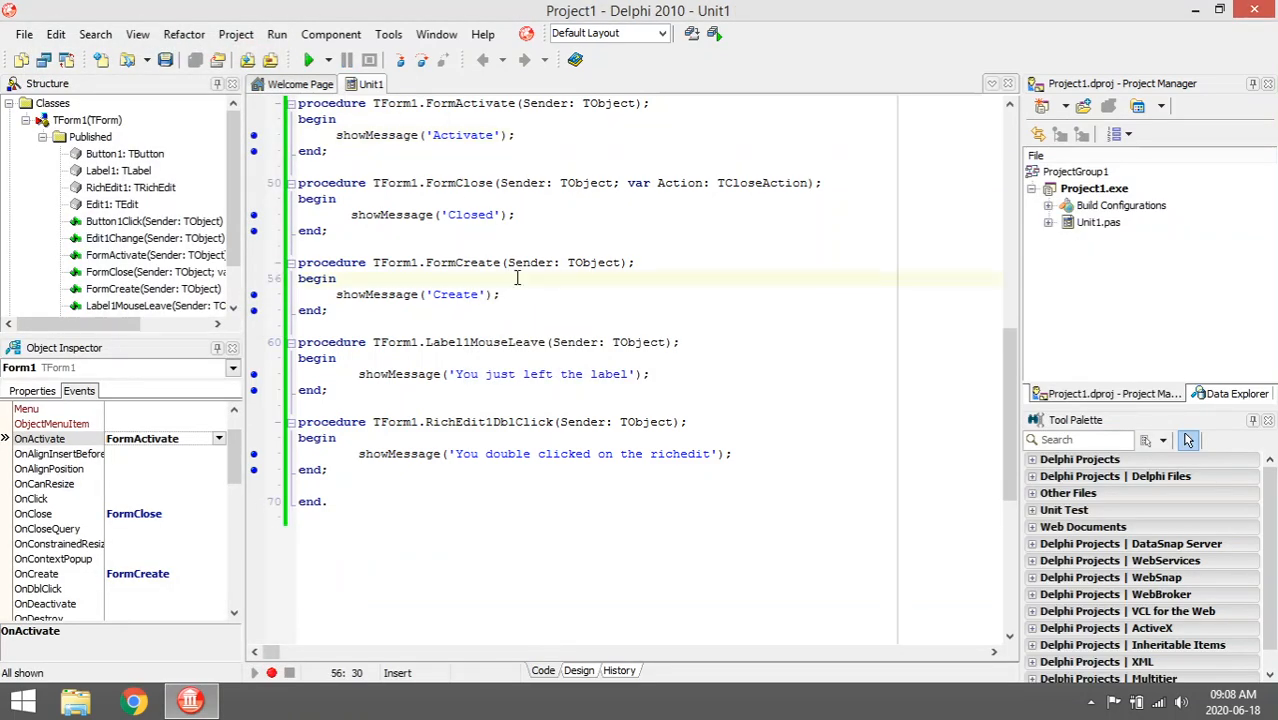
# Step: View the FormClose 'Closed' code, then run and close Form1, dismissing Activate and Closed
pyautogui.click(578, 670)
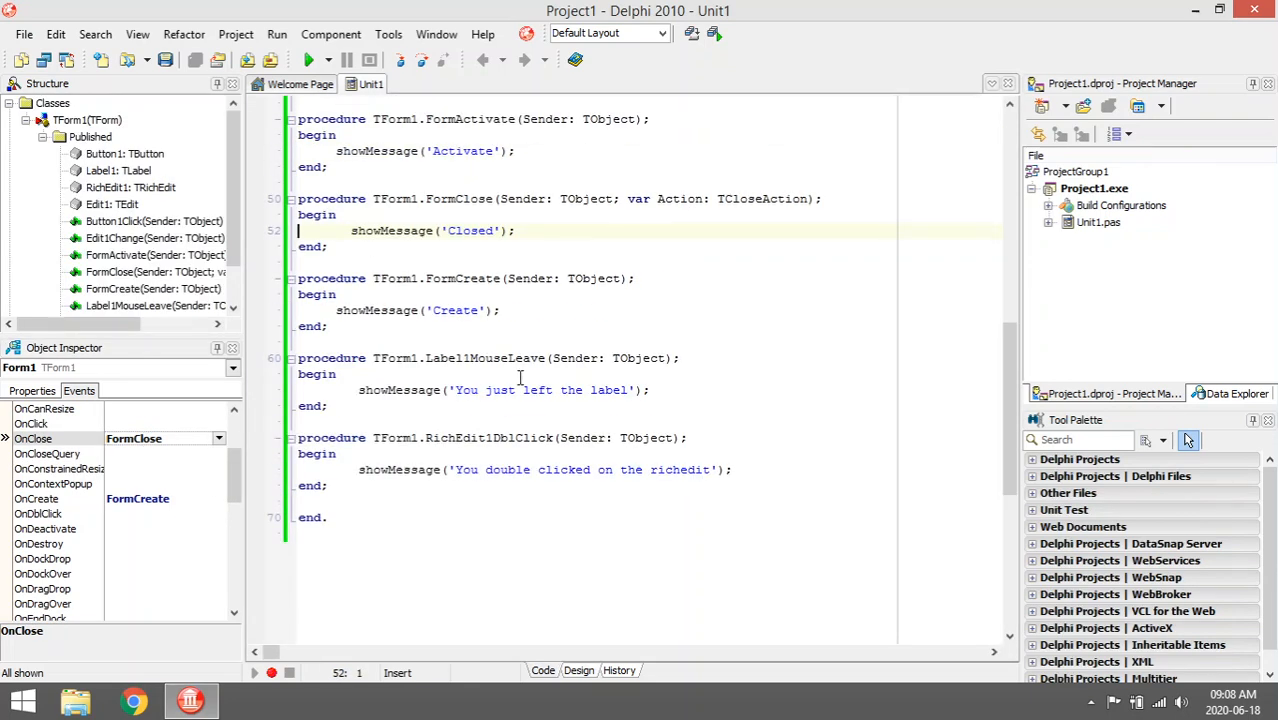
pyautogui.doubleClick(468, 230)
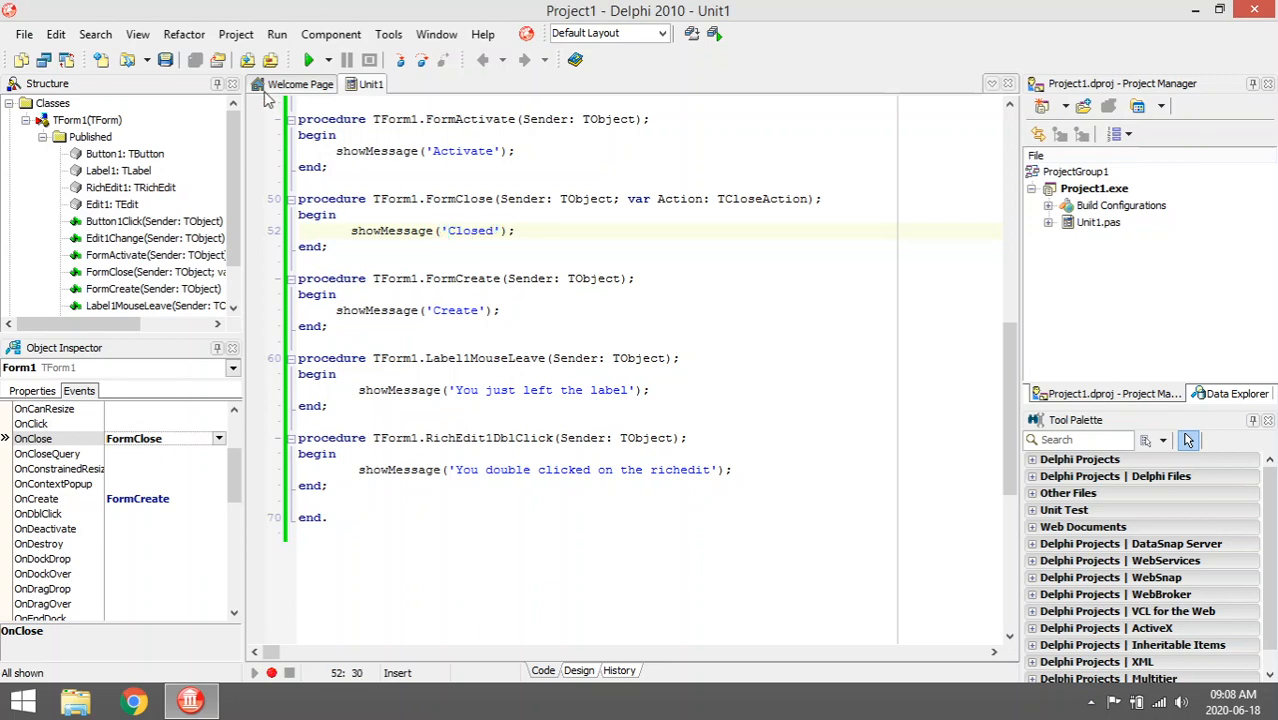
pyautogui.click(309, 59)
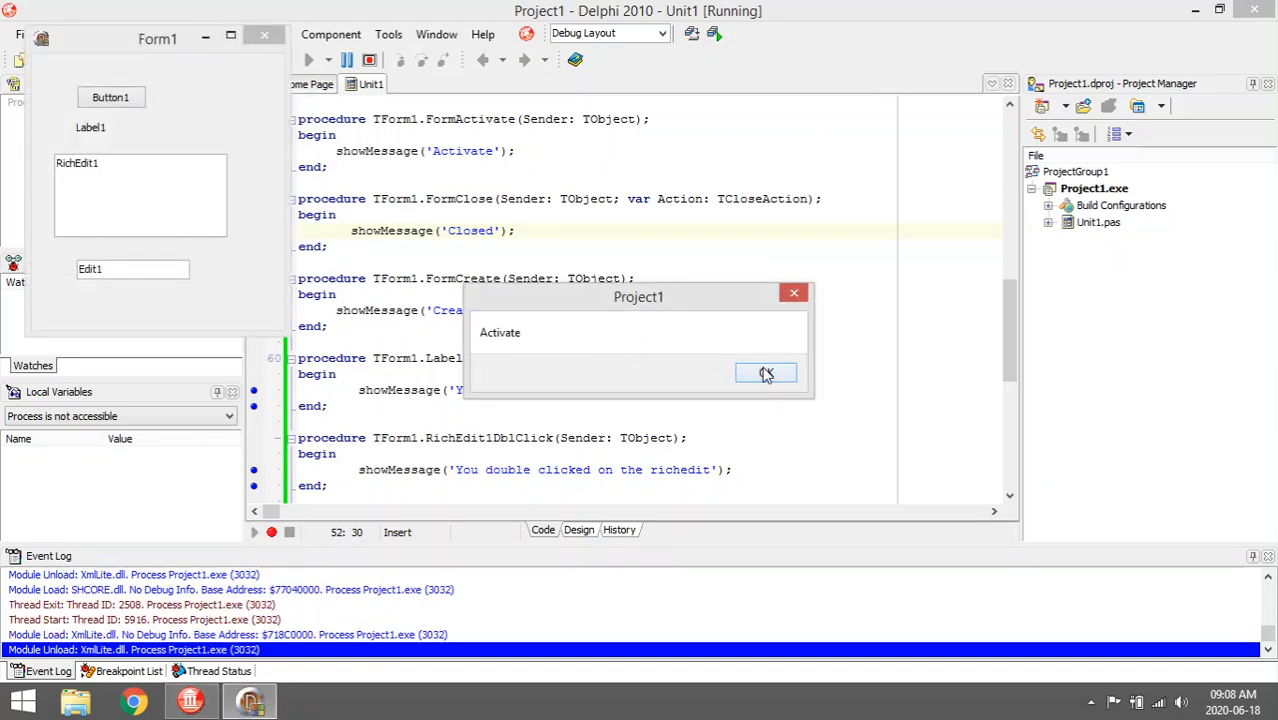
pyautogui.click(766, 373)
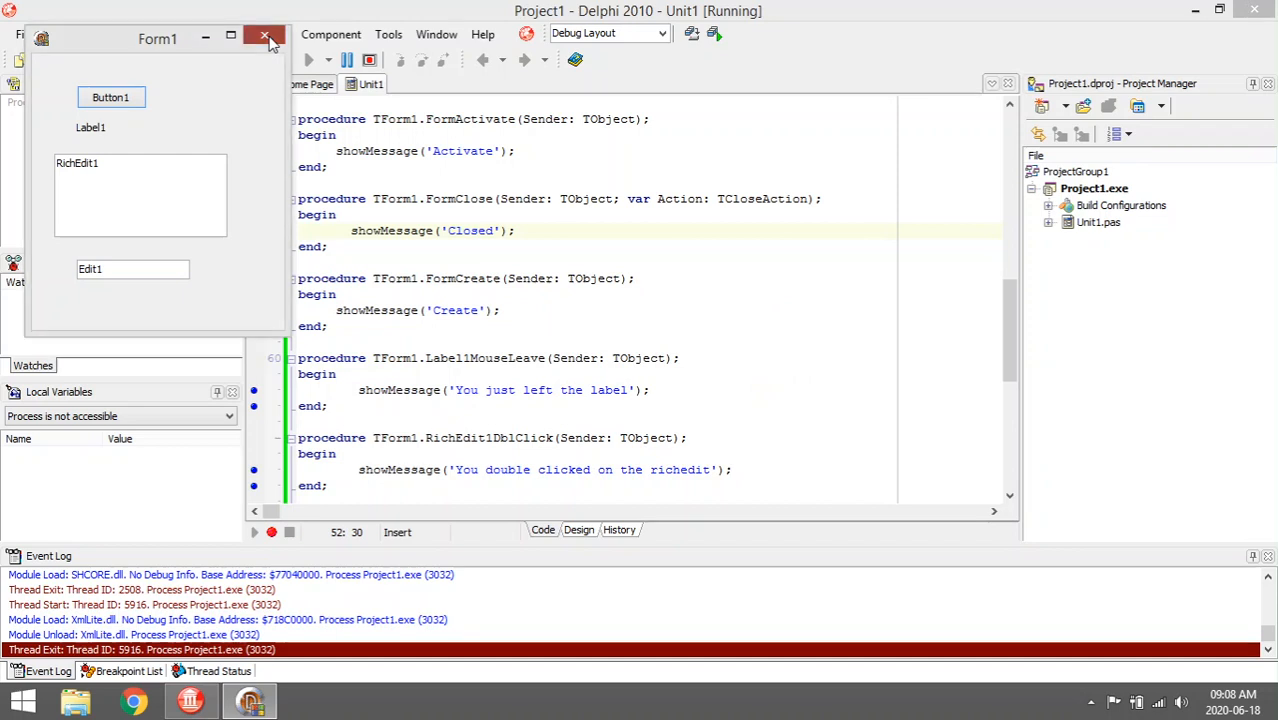
pyautogui.click(264, 37)
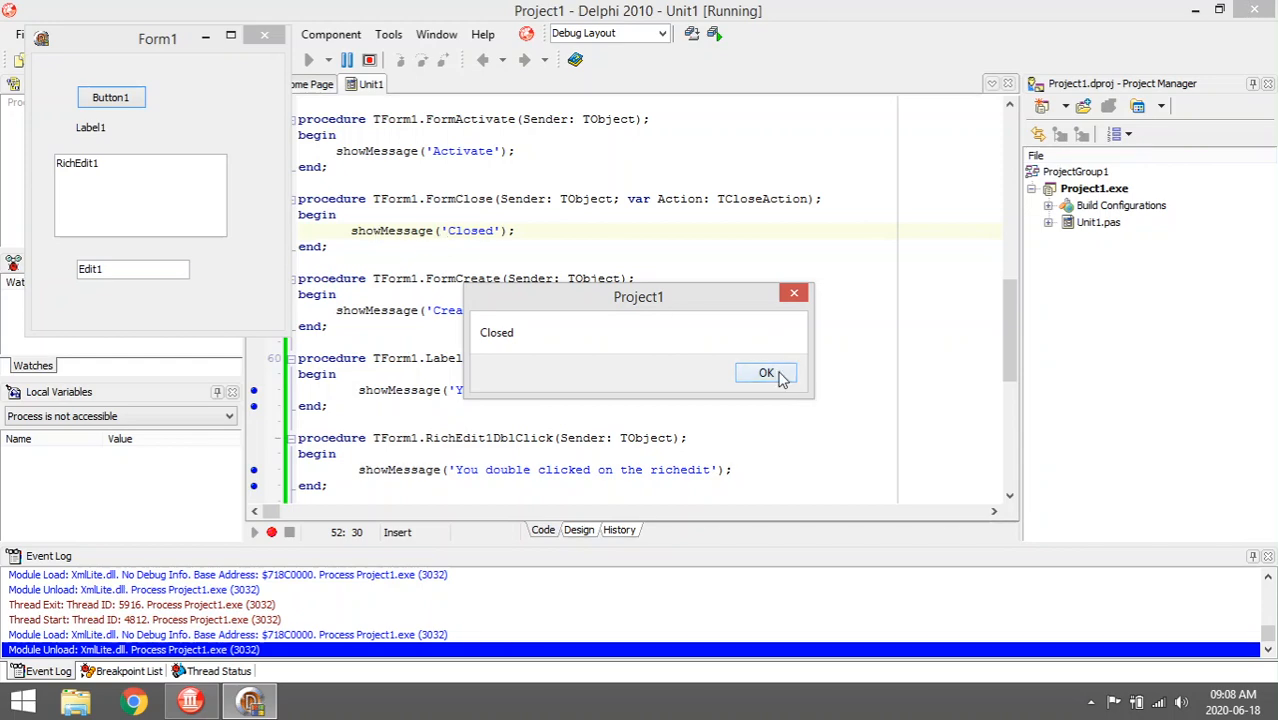
pyautogui.click(766, 372)
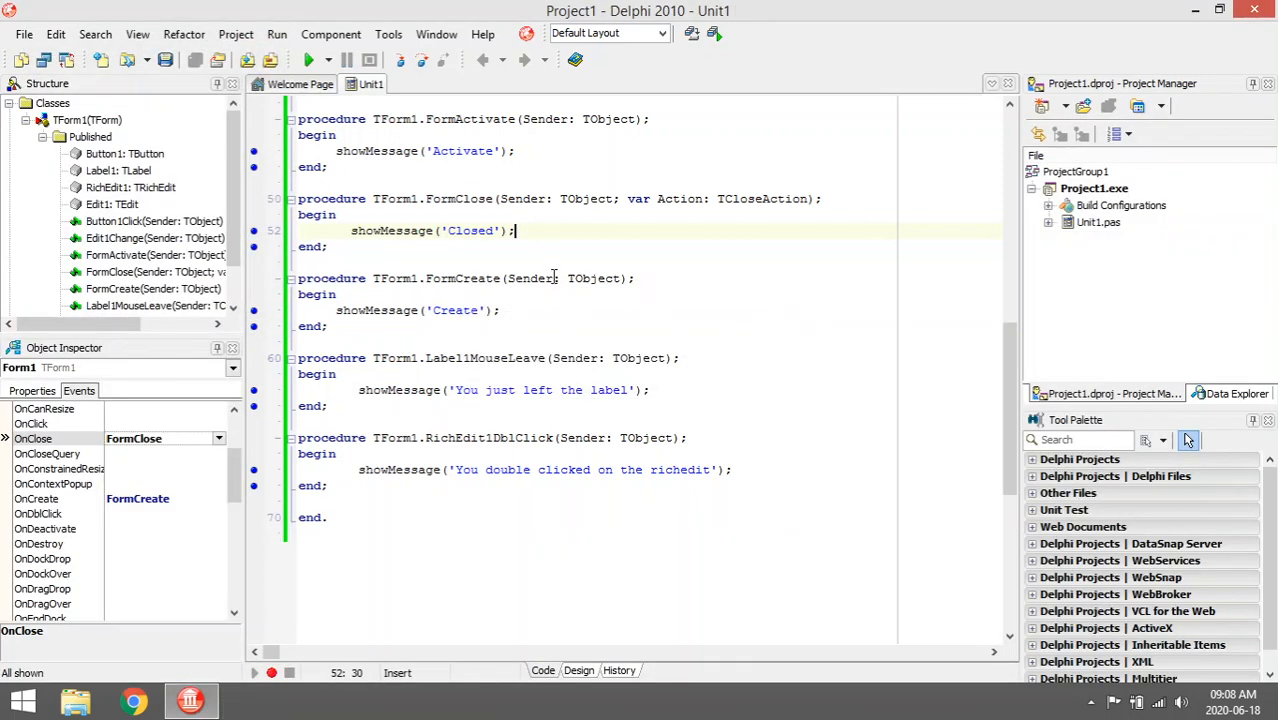
# Step: Select Button1 in the designer and open its Button1Click handler from the Events tab
pyautogui.click(578, 670)
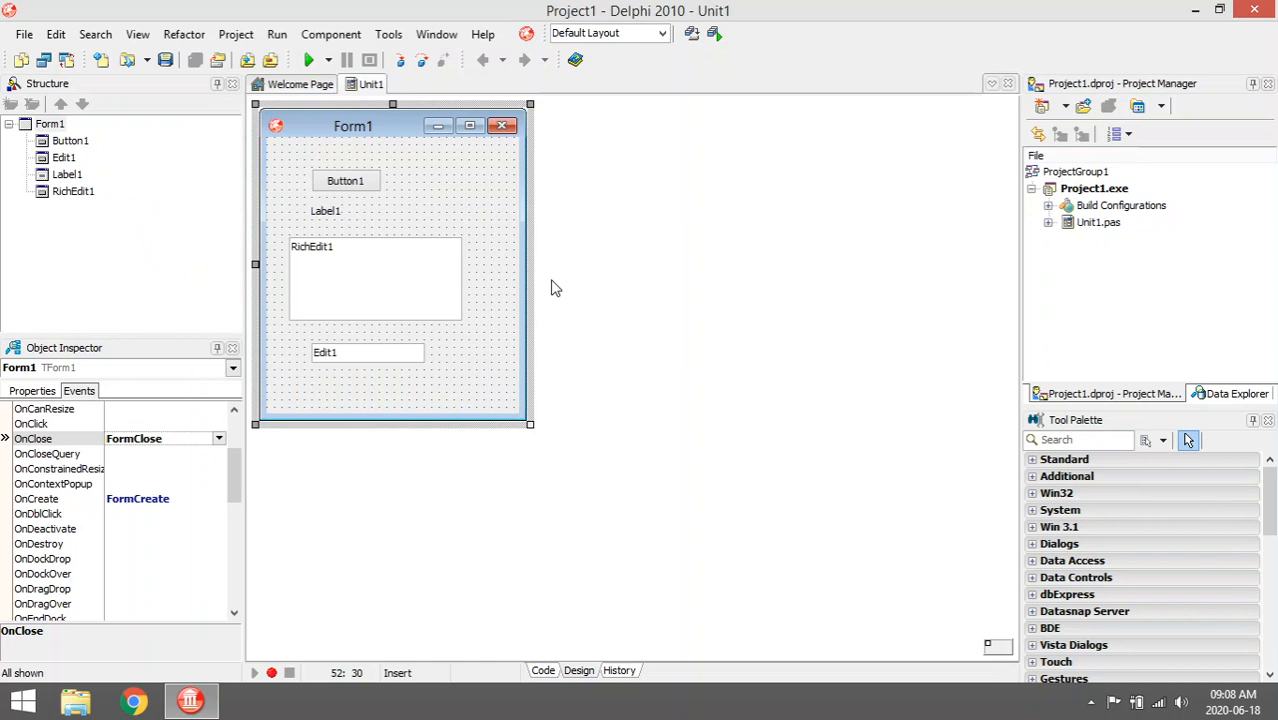
pyautogui.click(345, 180)
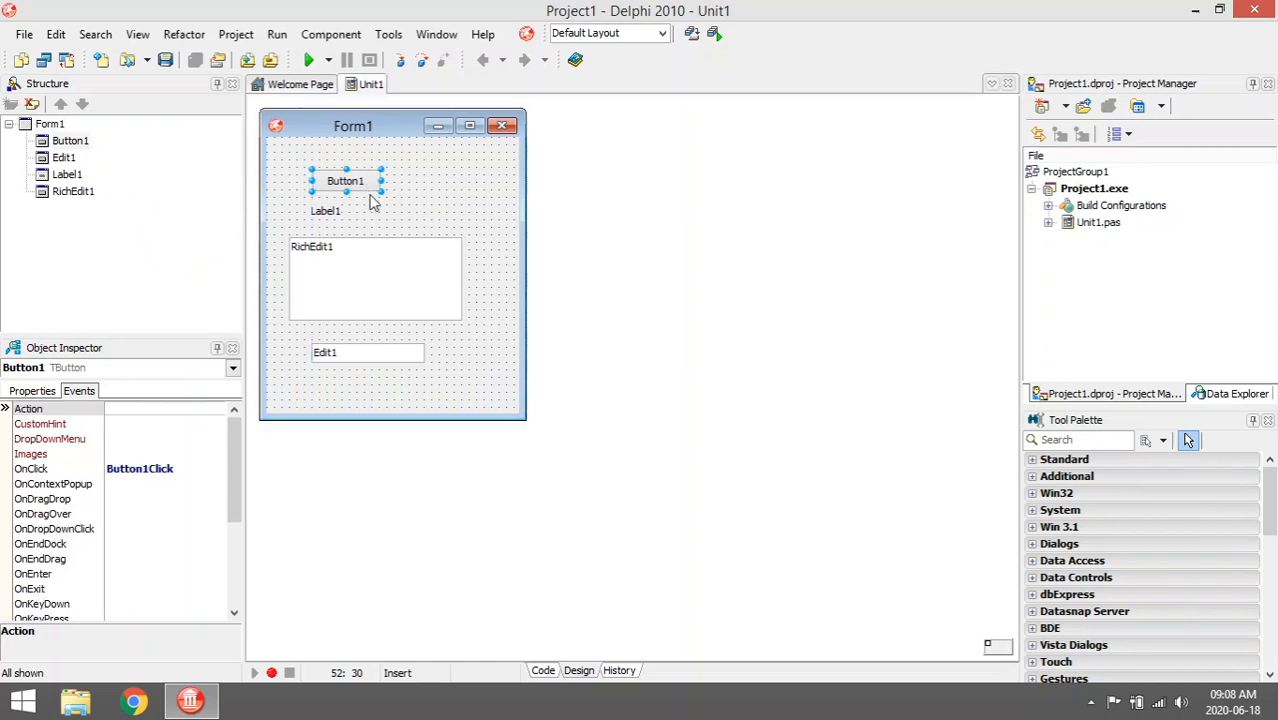
pyautogui.click(32, 390)
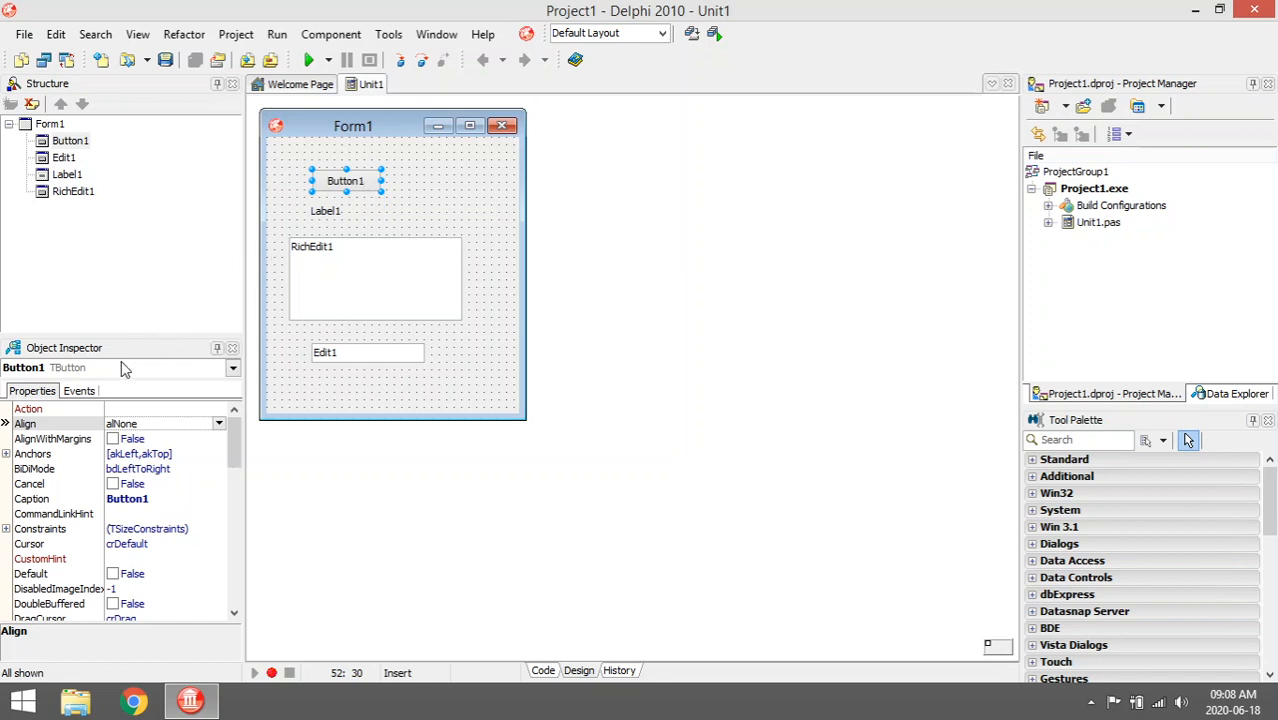
pyautogui.click(79, 390)
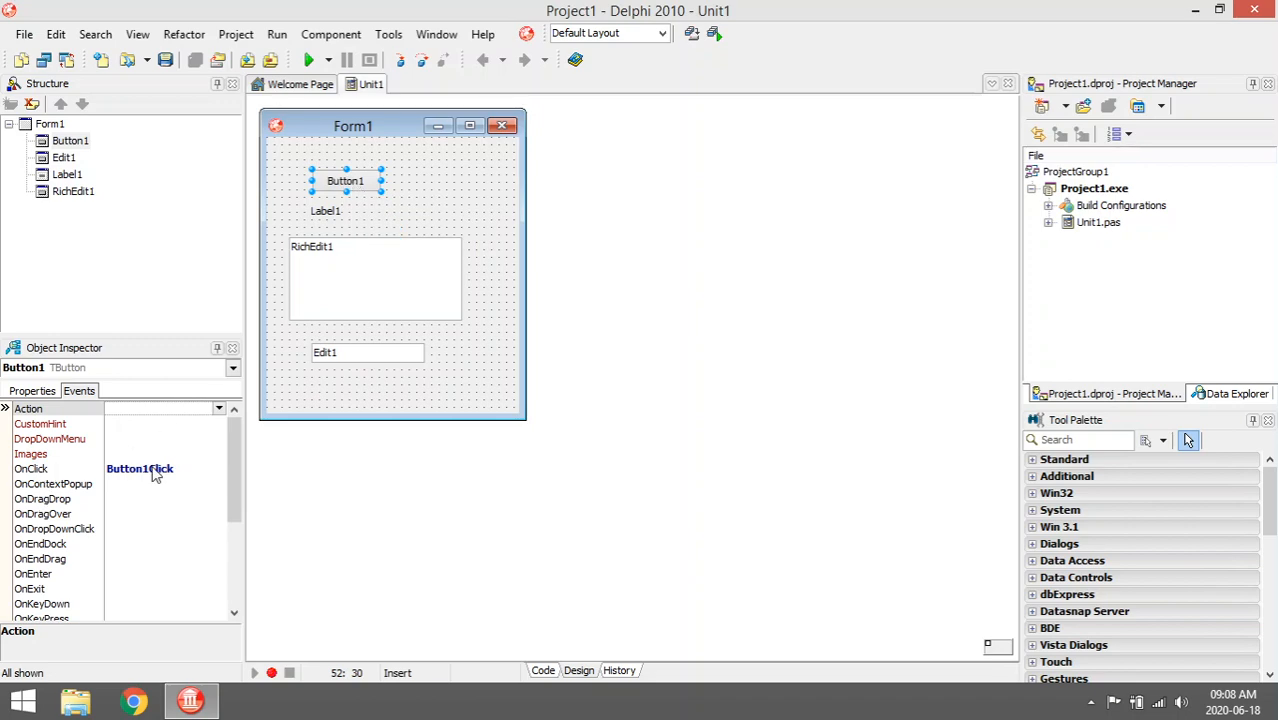
pyautogui.doubleClick(139, 468)
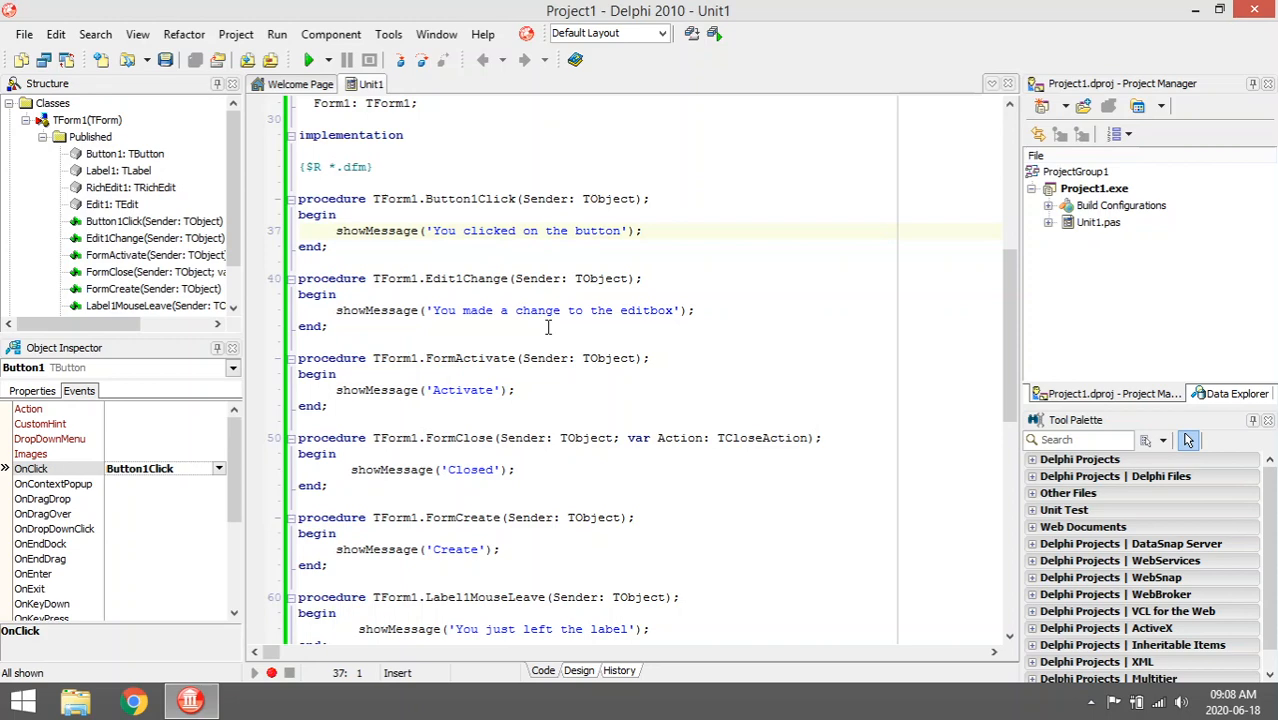
# Step: Run the form, press Button1, and dismiss the Create, Activate, button-click and Closed messages
pyautogui.click(310, 60)
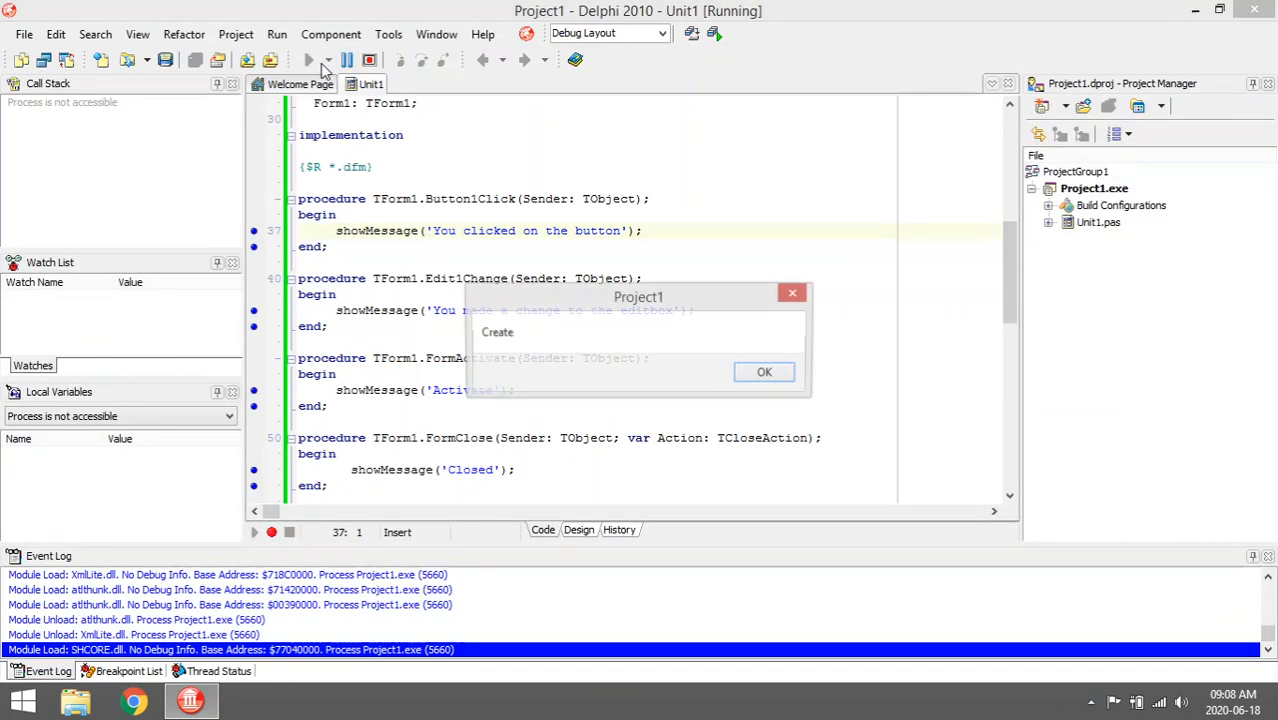
pyautogui.click(764, 372)
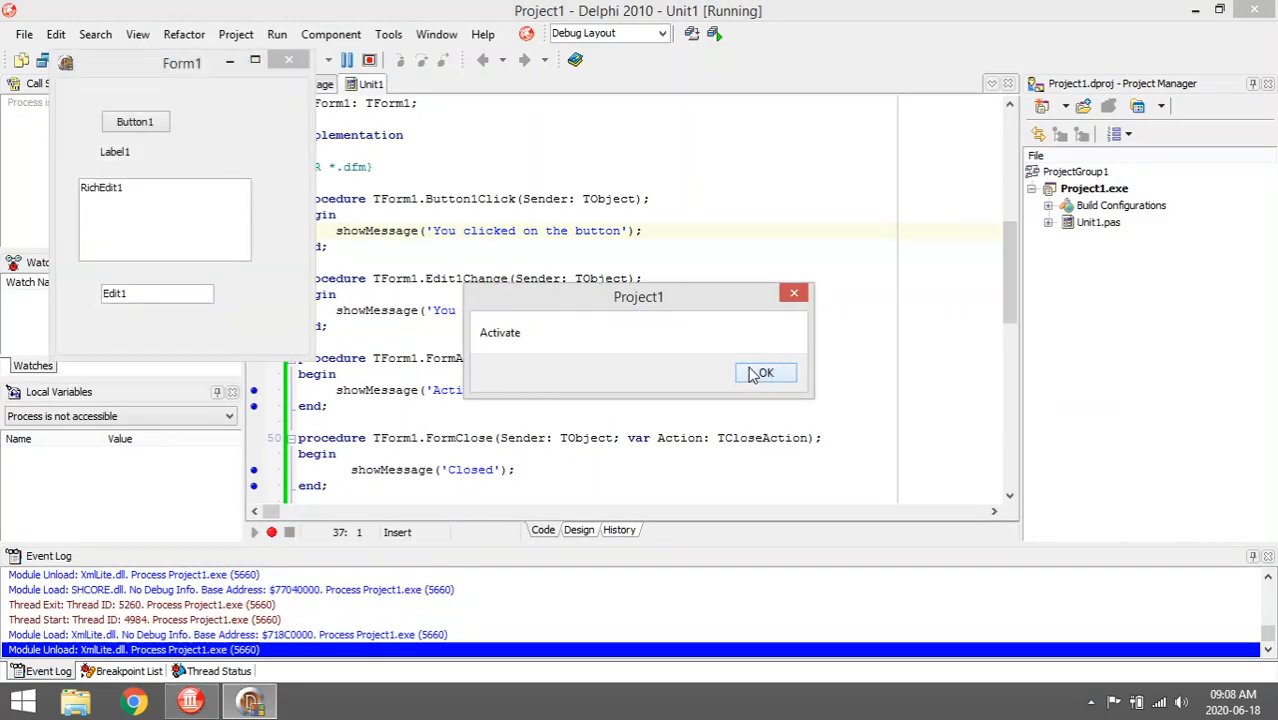
pyautogui.click(764, 372)
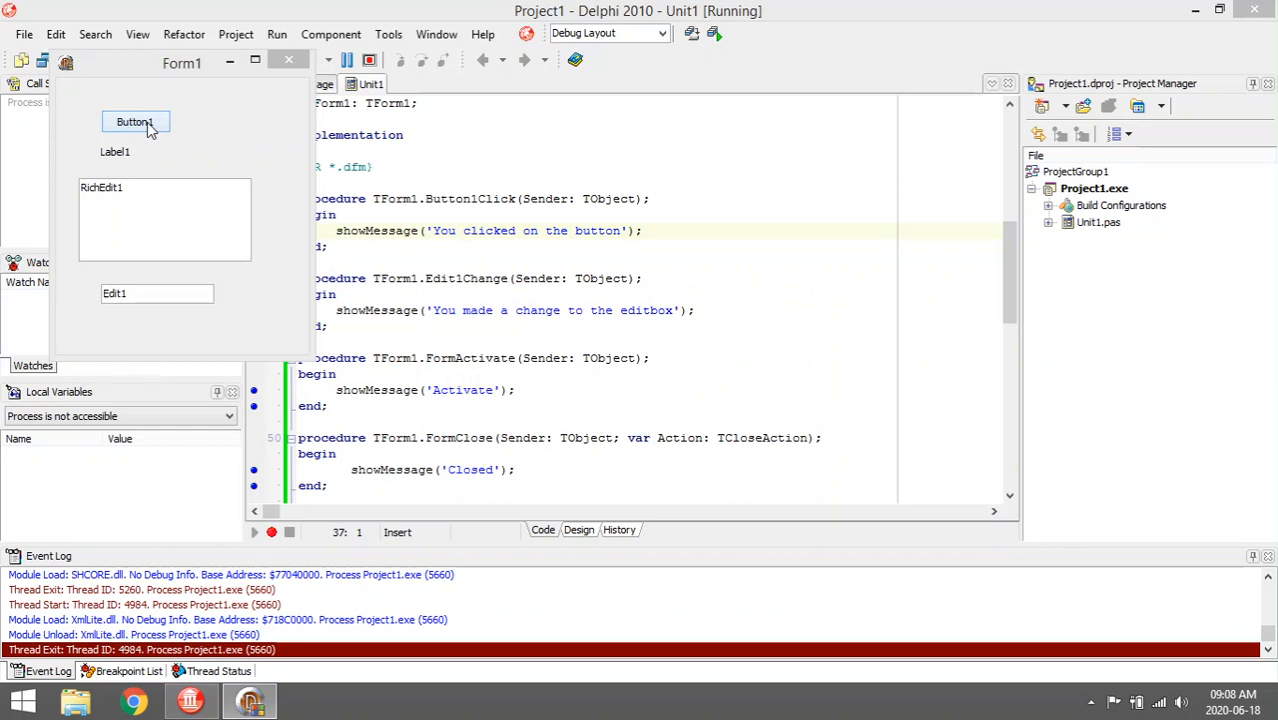
pyautogui.click(135, 121)
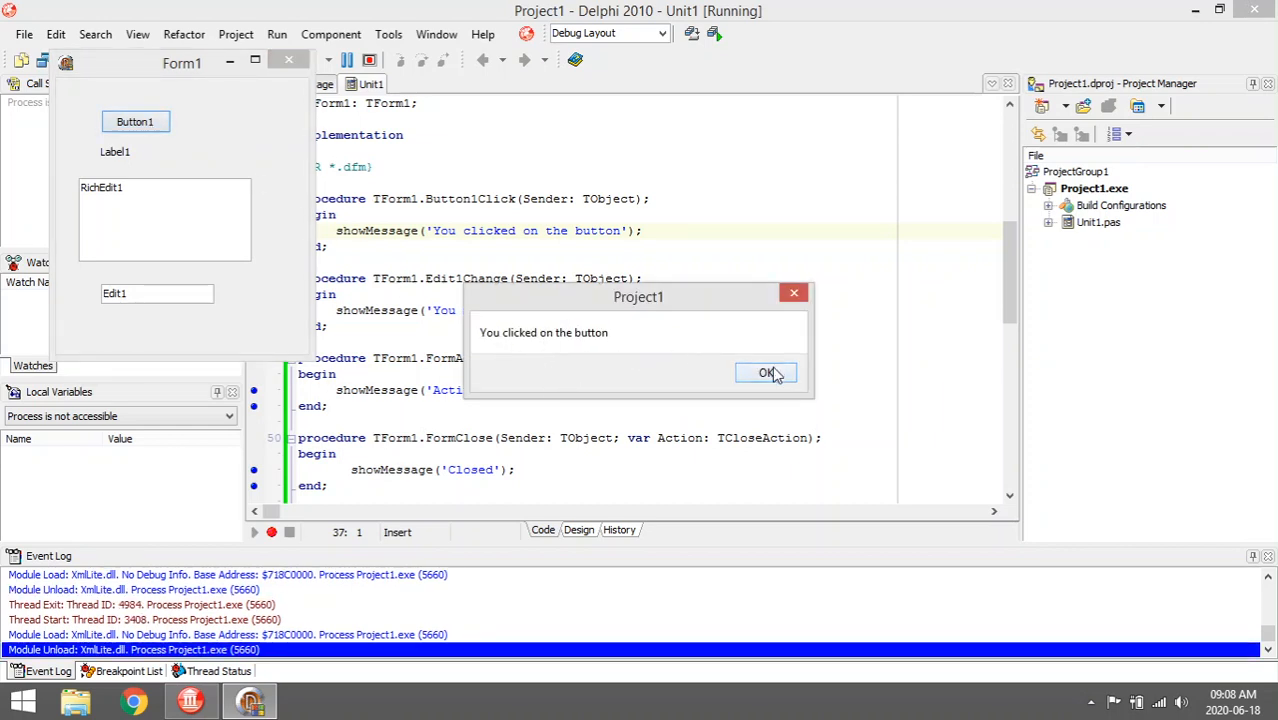
pyautogui.click(766, 372)
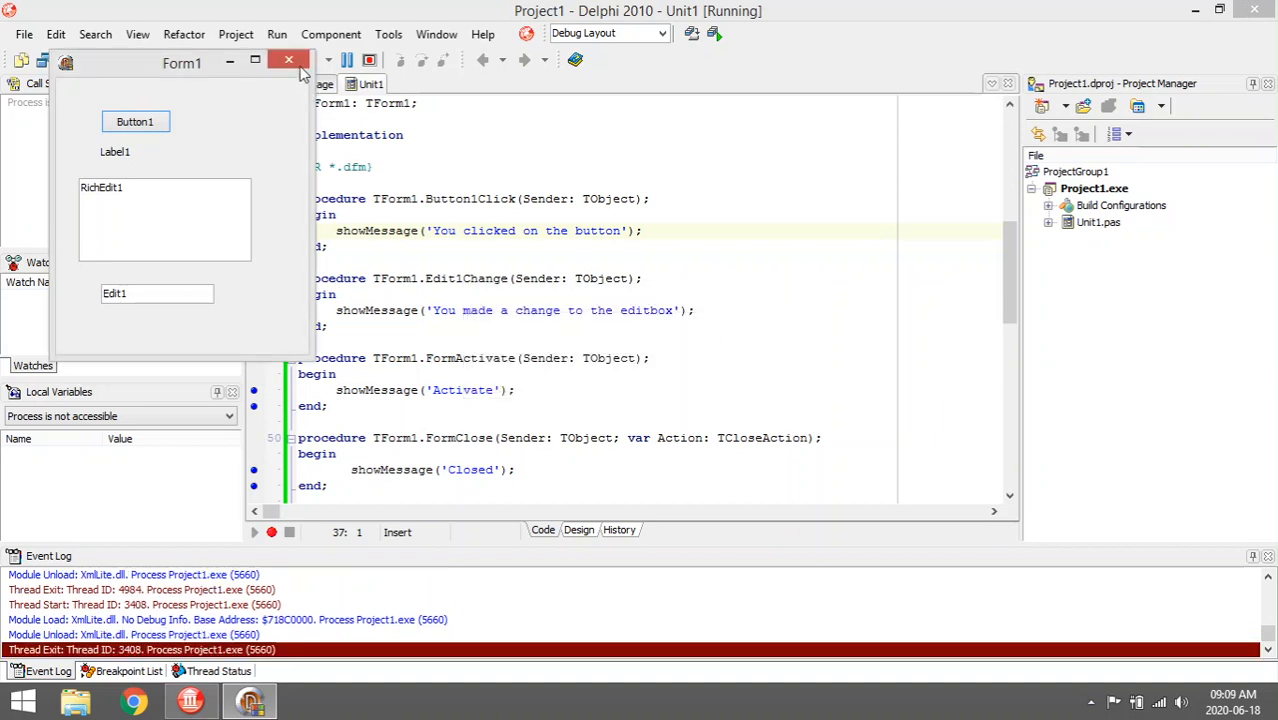
pyautogui.moveTo(197, 151)
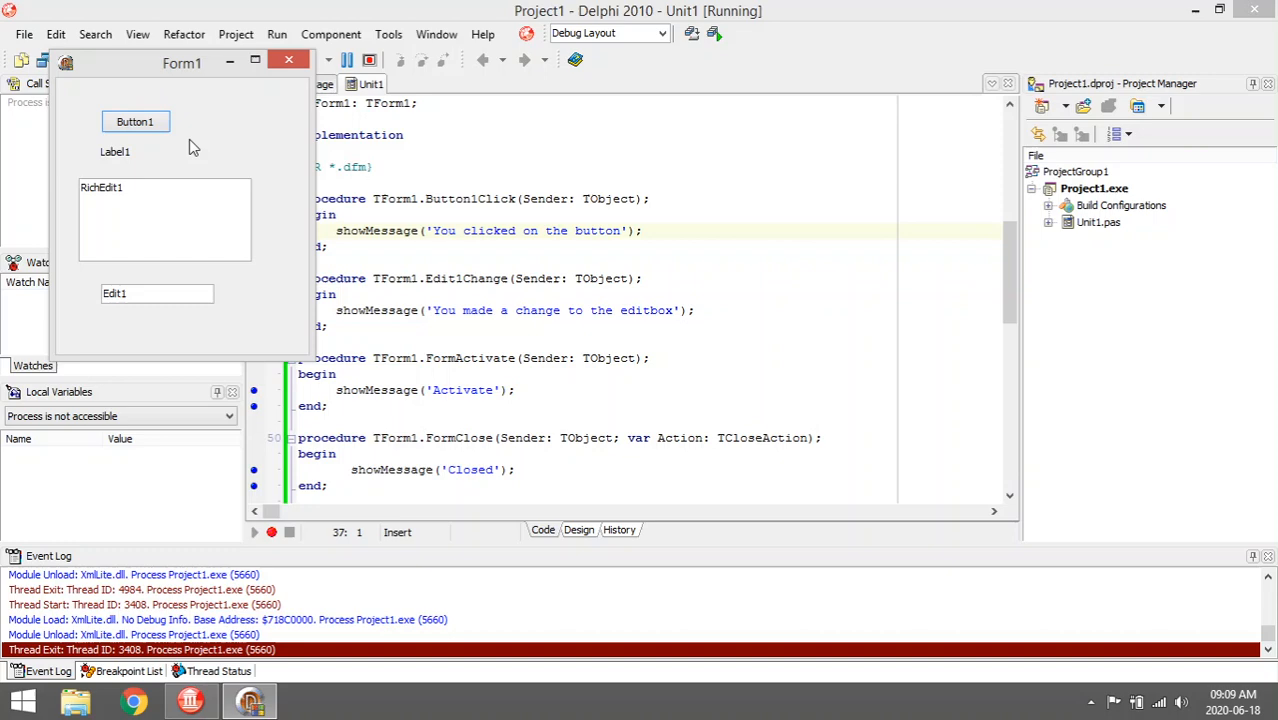
pyautogui.click(289, 60)
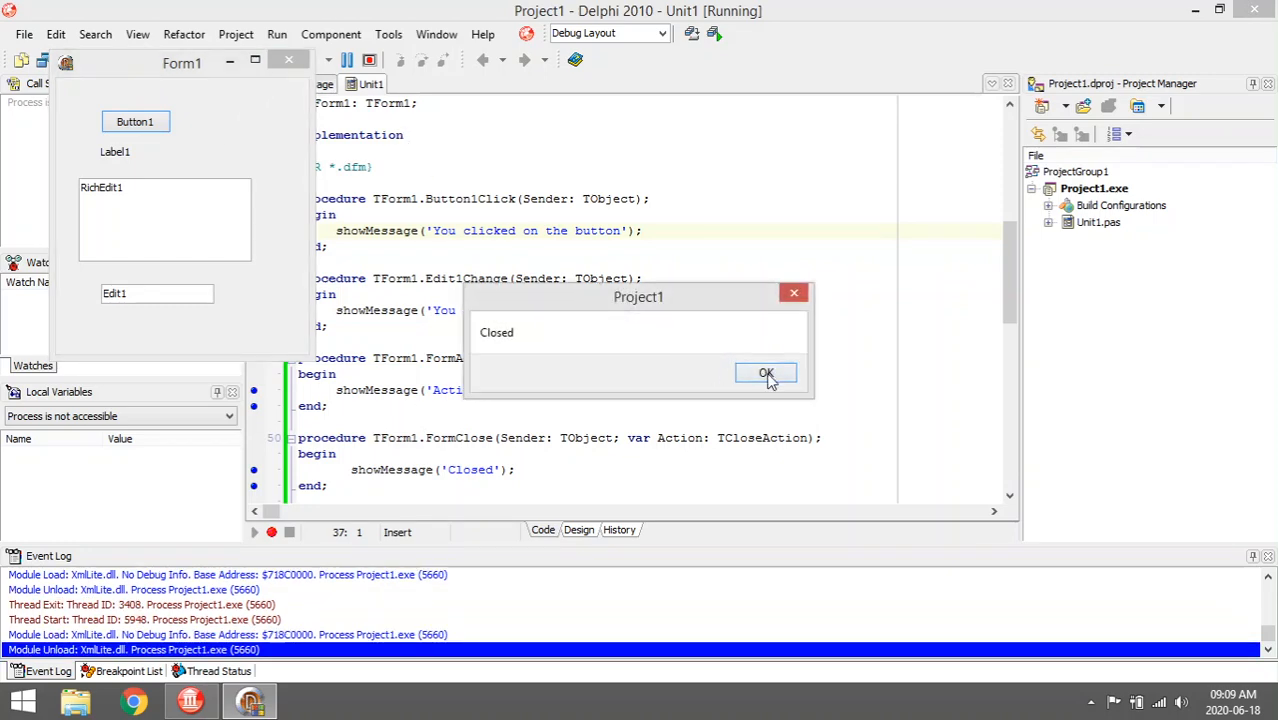
pyautogui.click(766, 373)
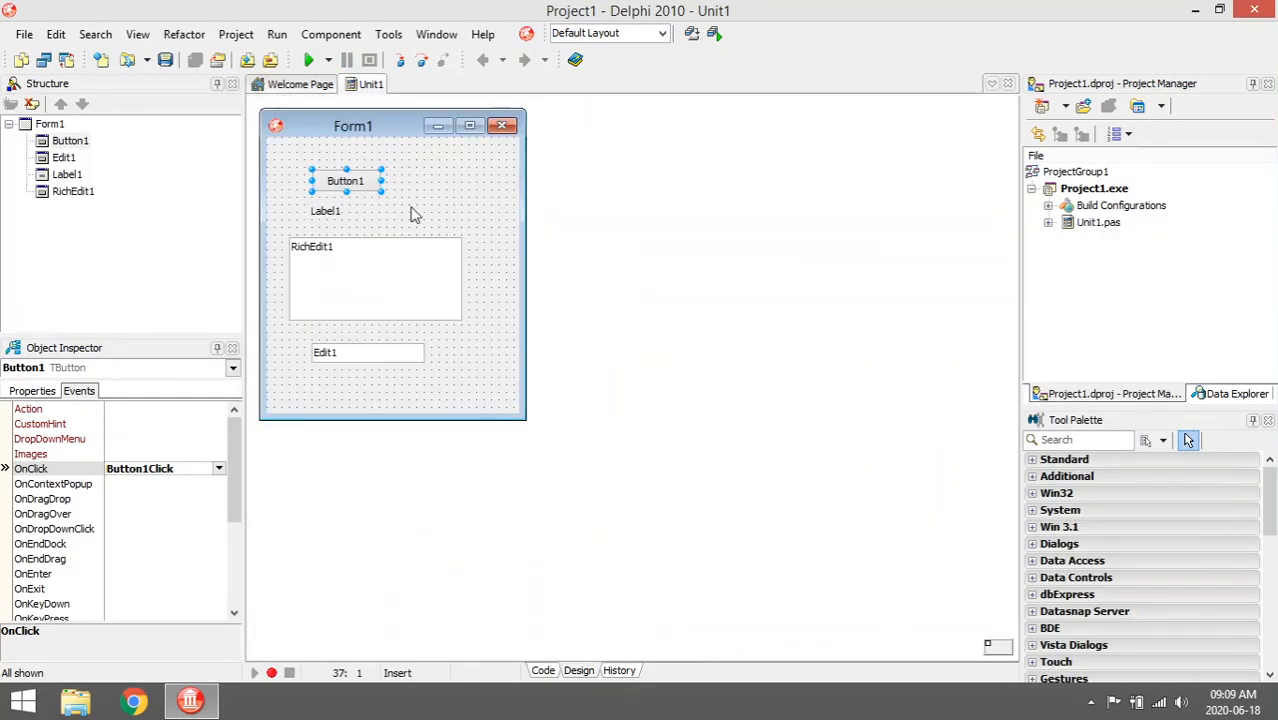
# Step: Check Label1's assigned OnMouseLeave event, then run the project again
pyautogui.click(325, 210)
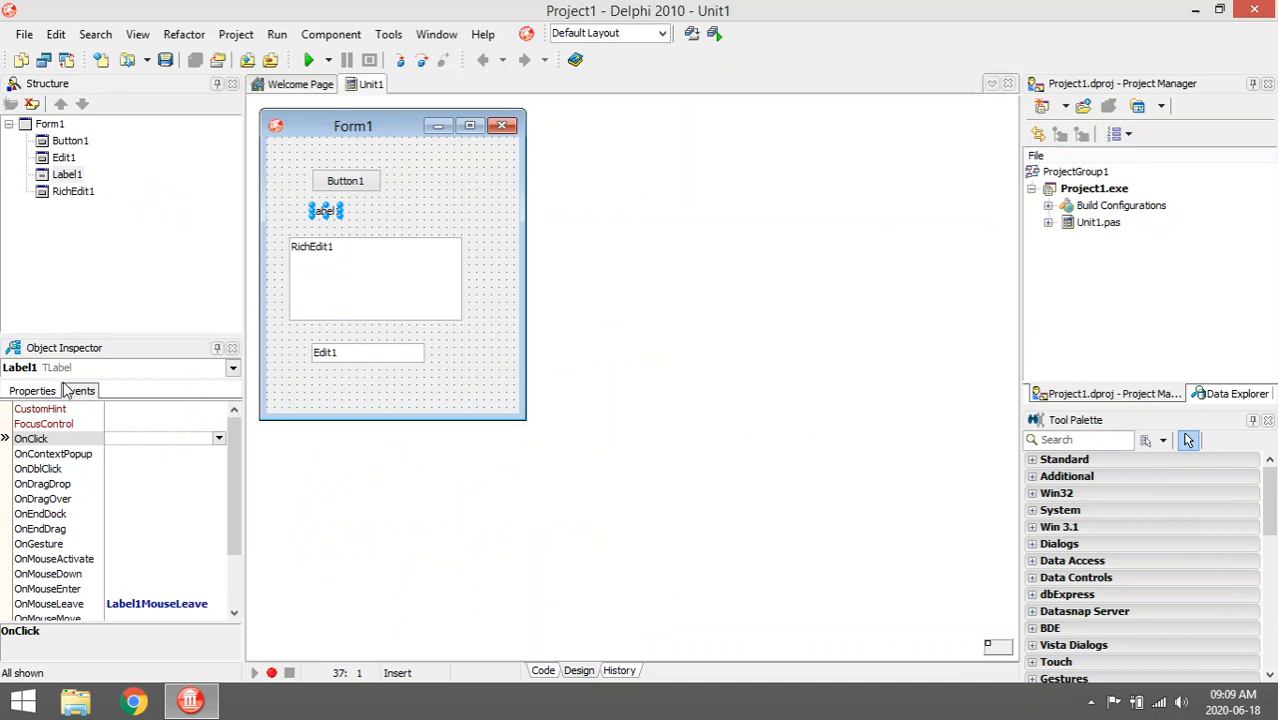
pyautogui.scroll(-3)
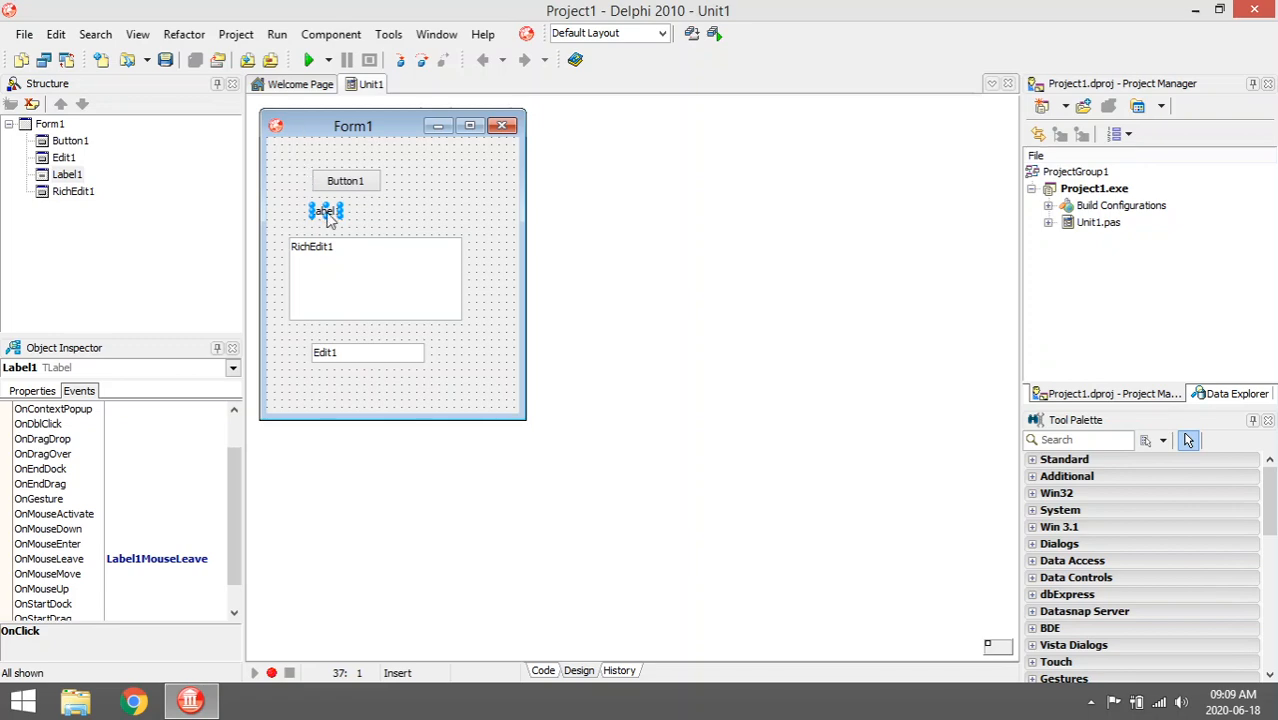
pyautogui.click(308, 60)
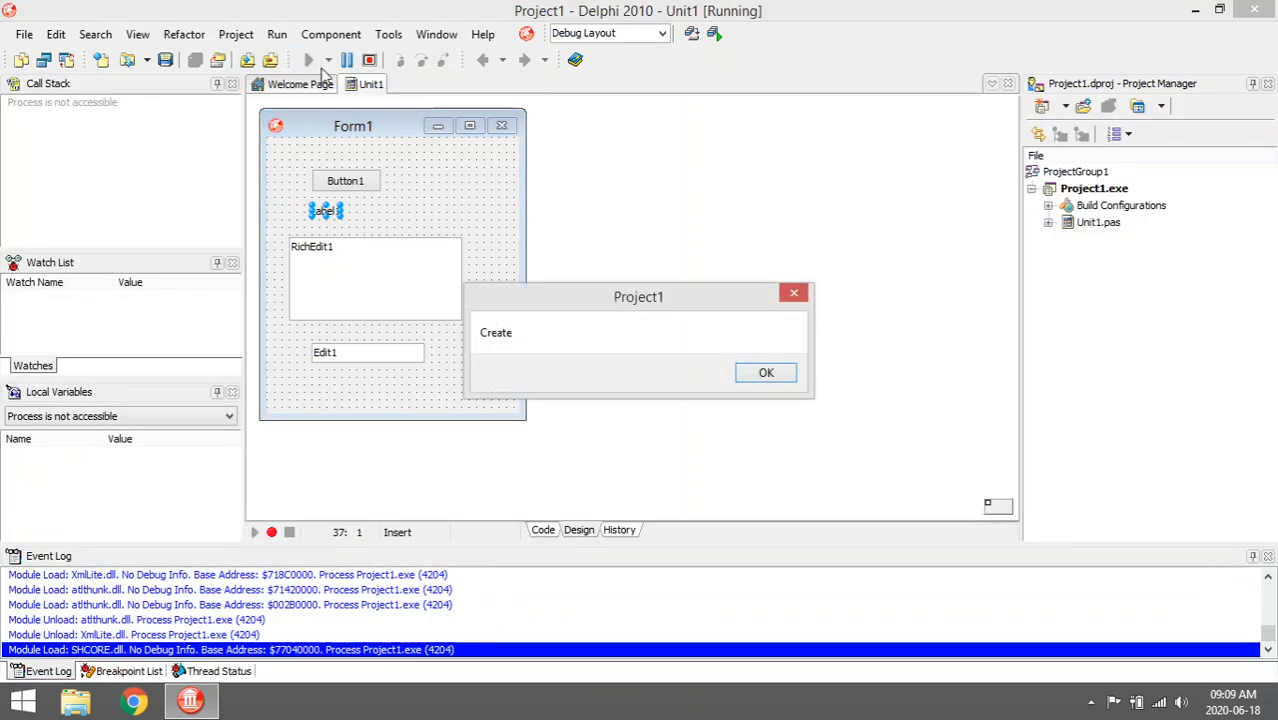
# Step: Dismiss the Create, label-leave, RichEdit double-click and Closed messages in the running form
pyautogui.click(766, 372)
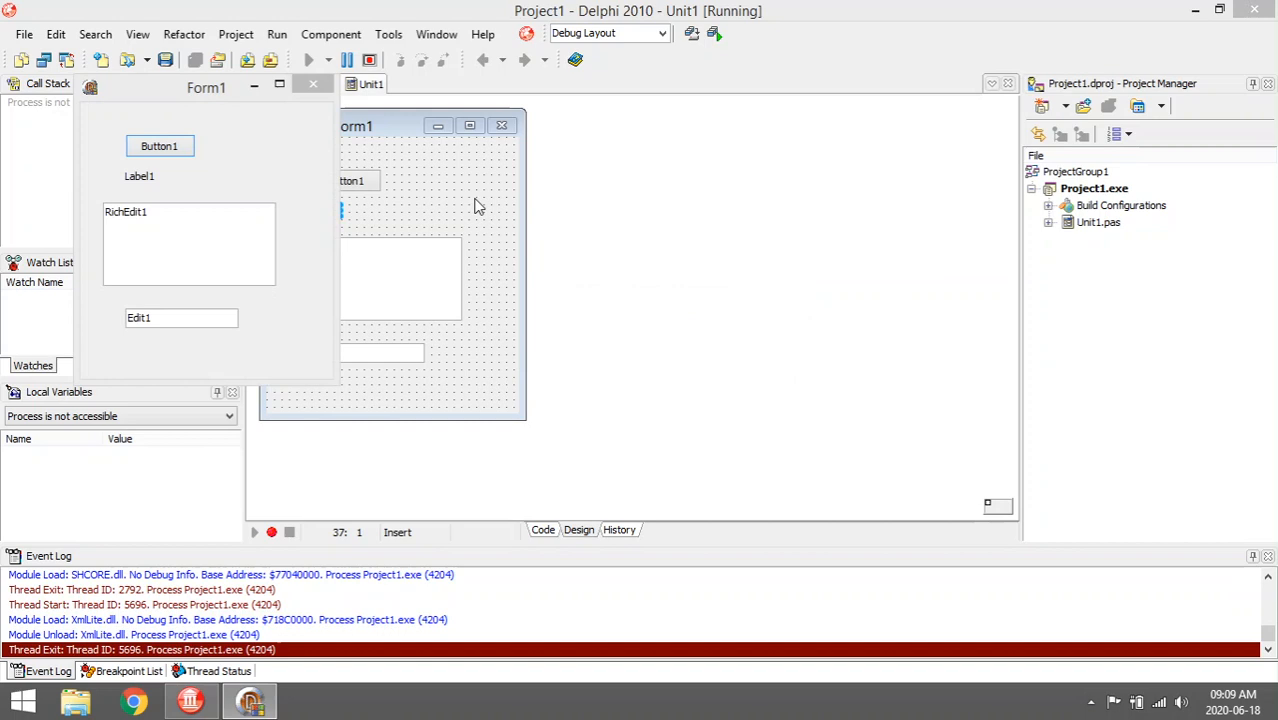
pyautogui.moveTo(147, 180)
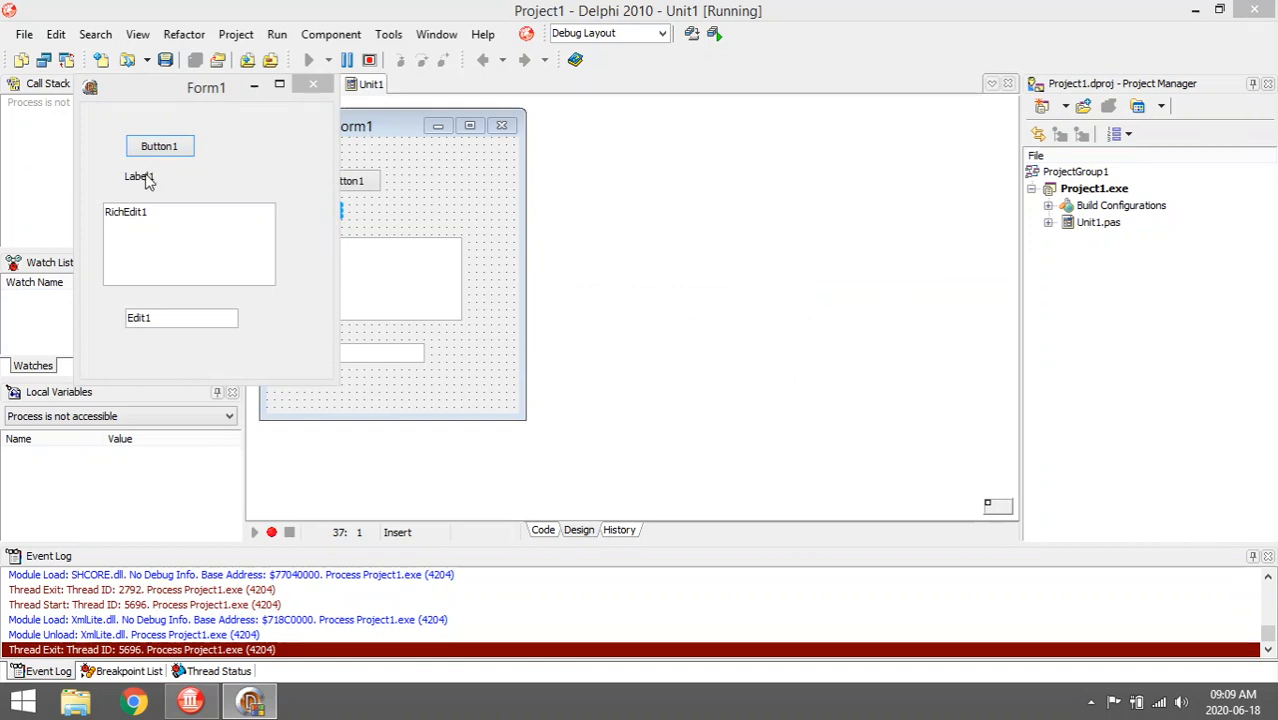
pyautogui.moveTo(148, 183)
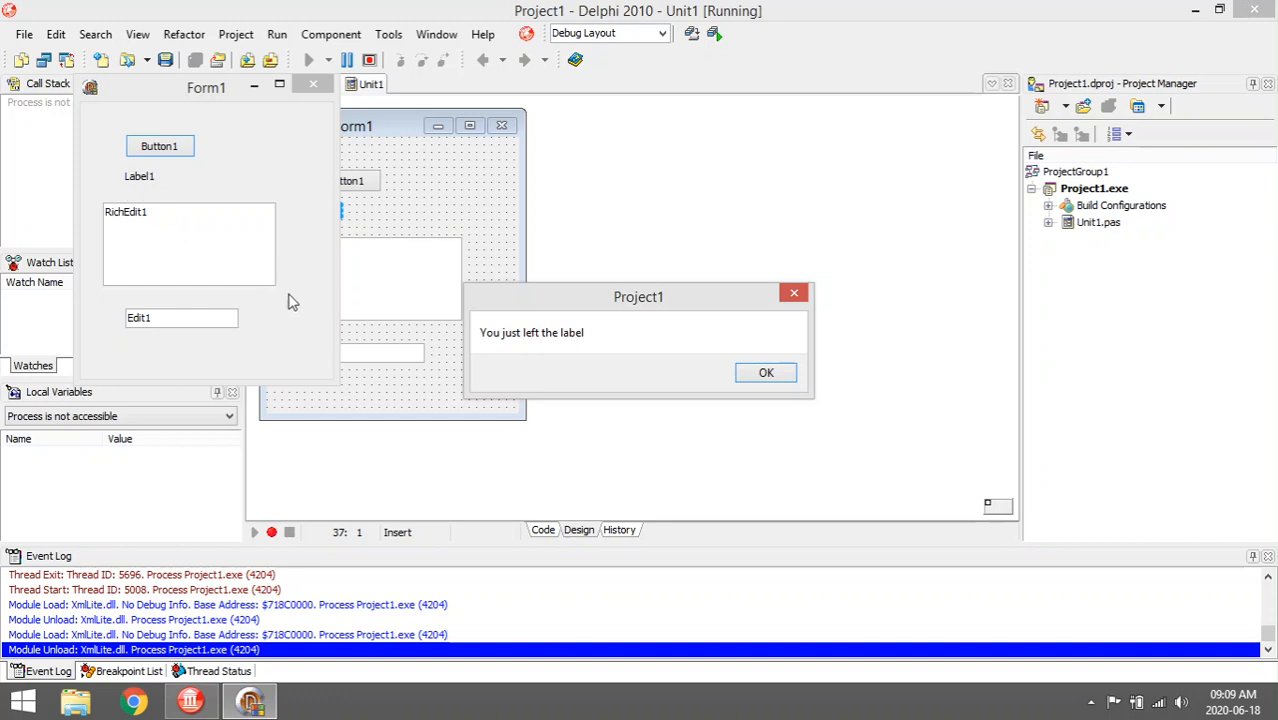
pyautogui.moveTo(756, 438)
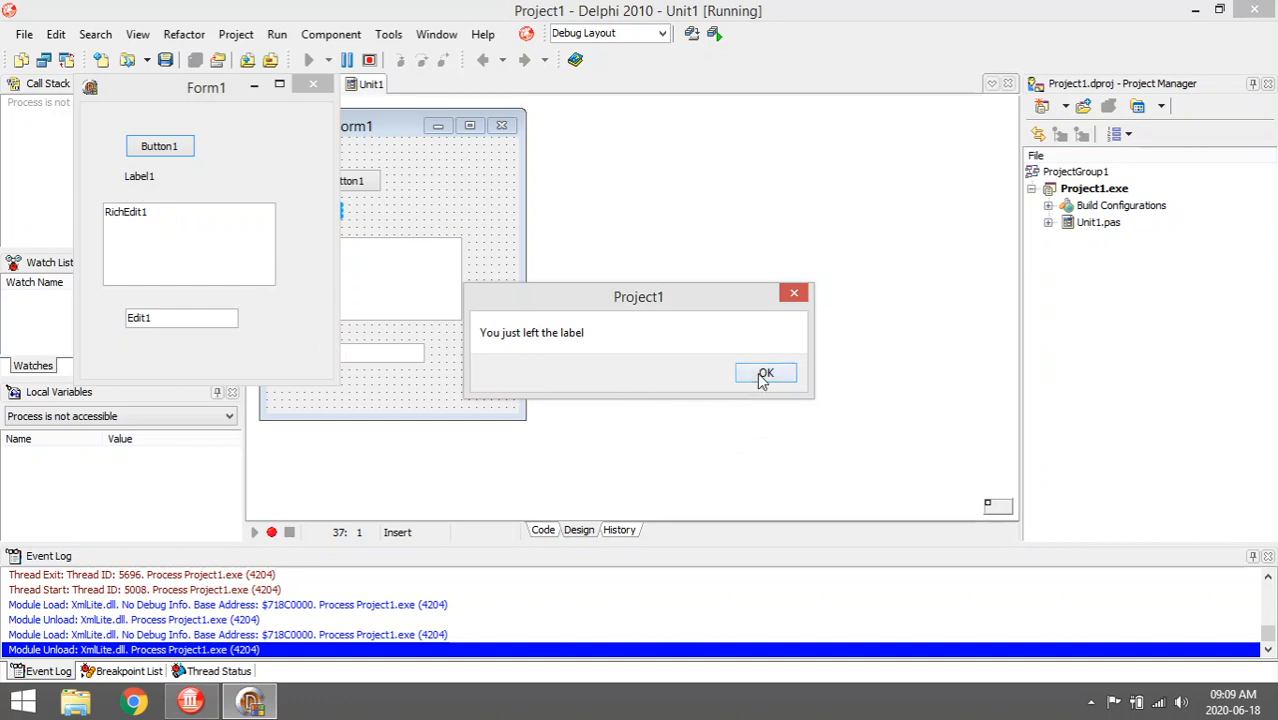
pyautogui.click(765, 372)
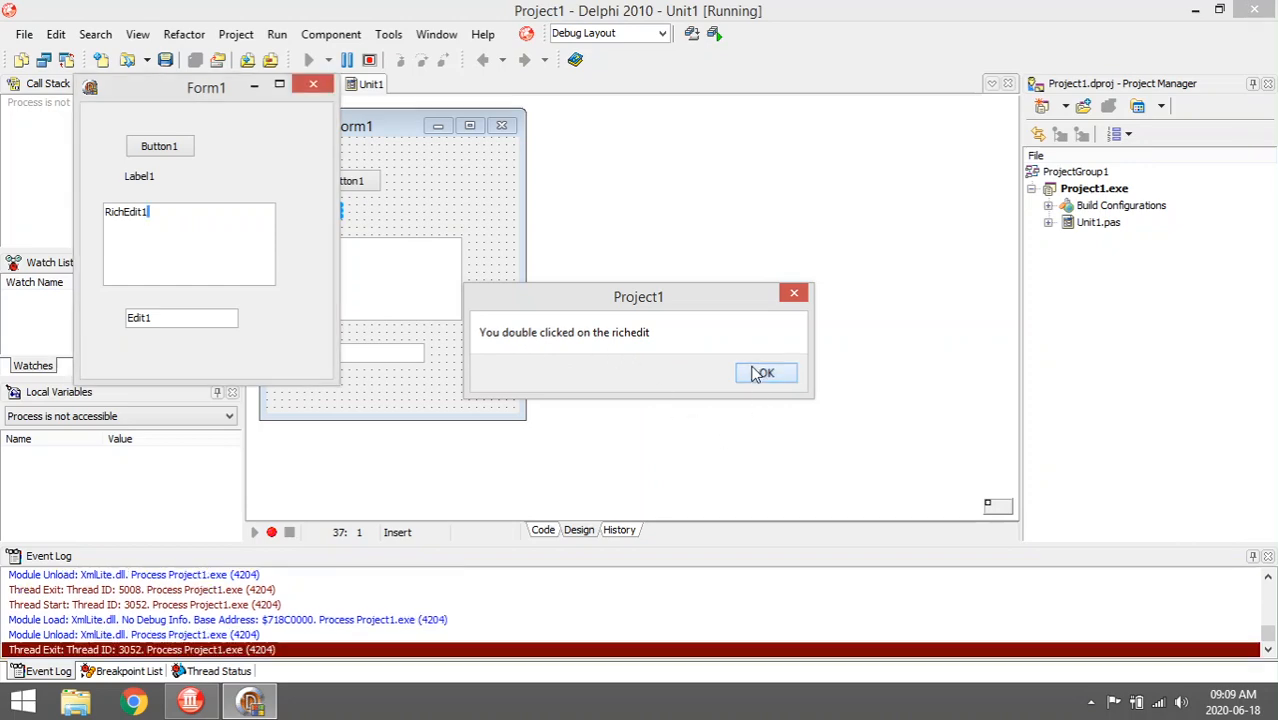
pyautogui.click(766, 372)
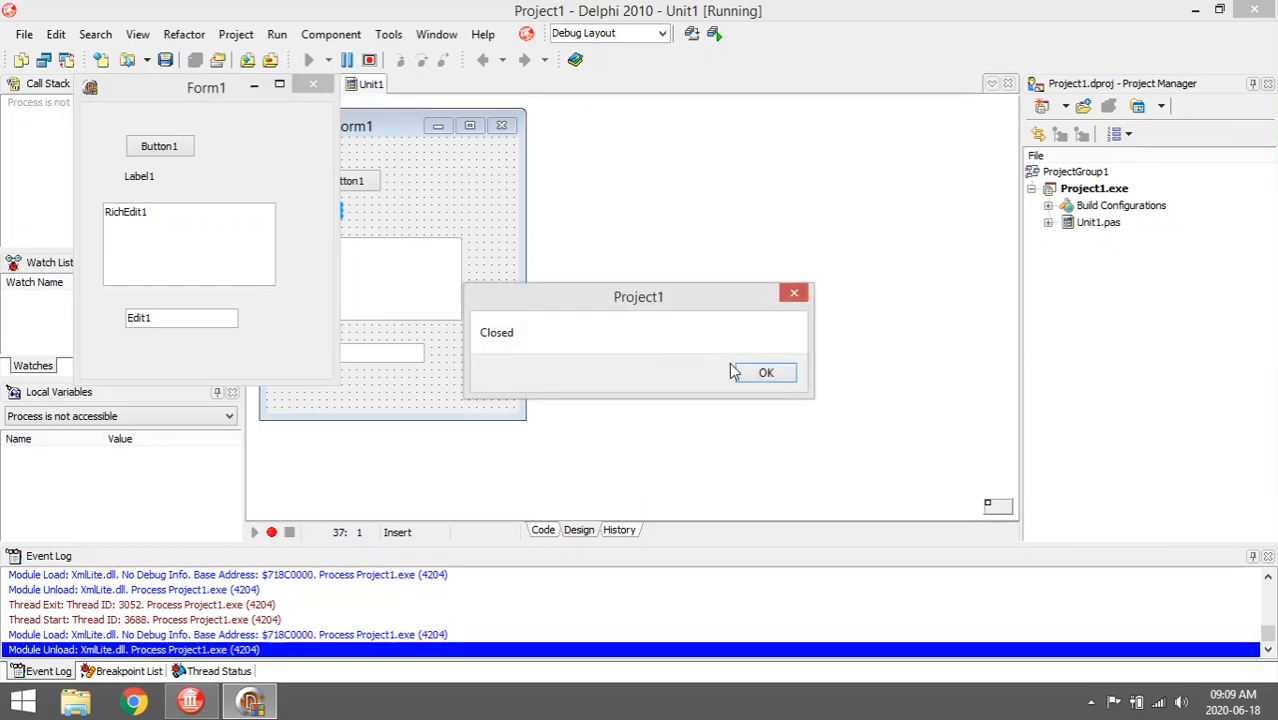
pyautogui.click(766, 372)
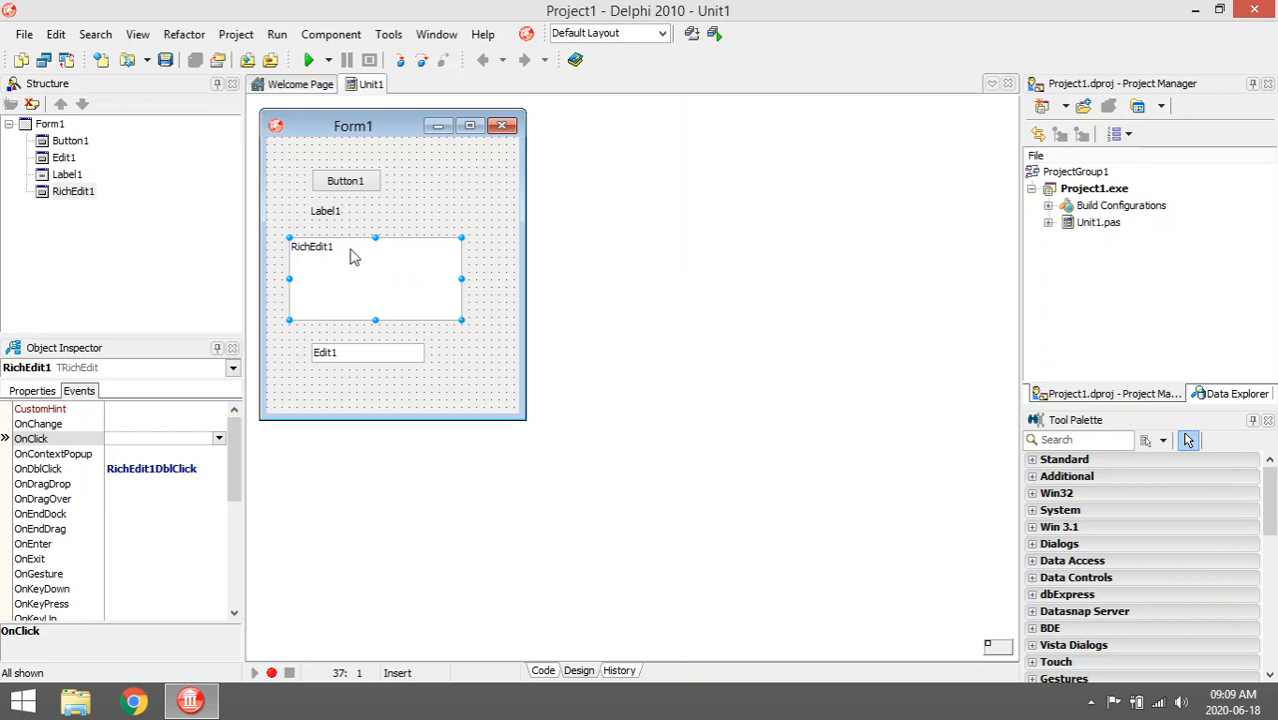
pyautogui.moveTo(48, 483)
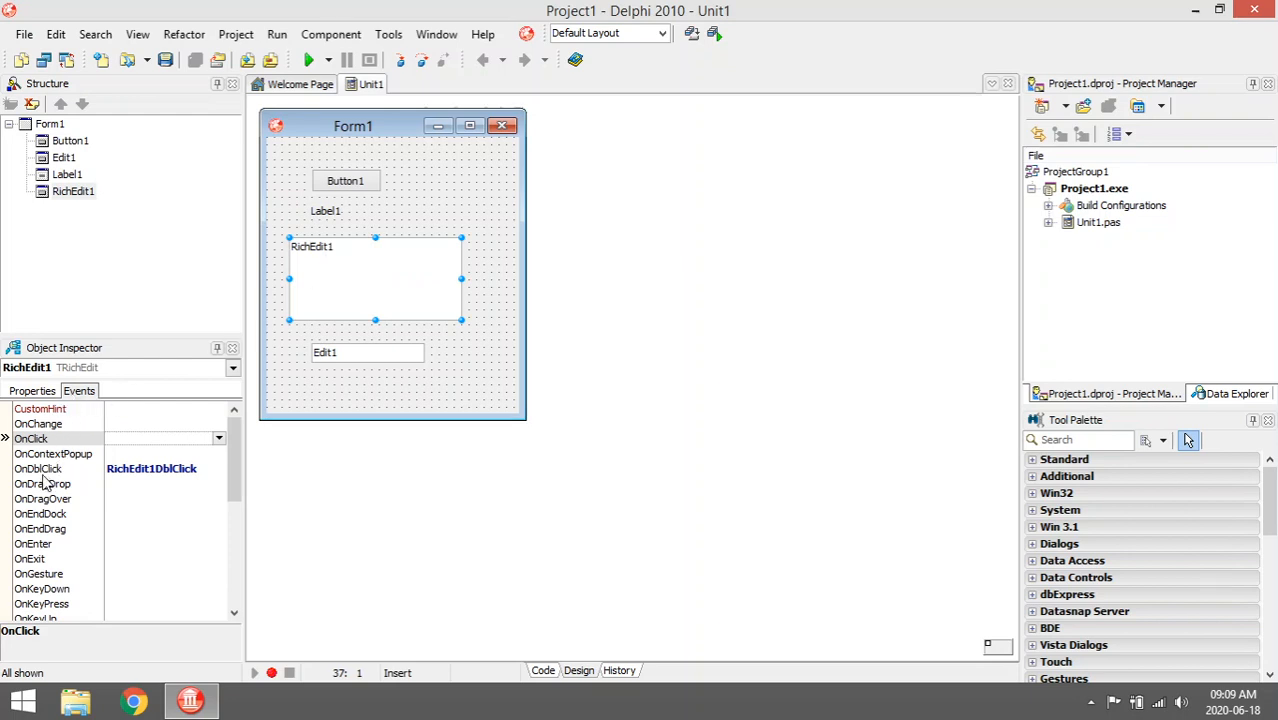
pyautogui.doubleClick(160, 468)
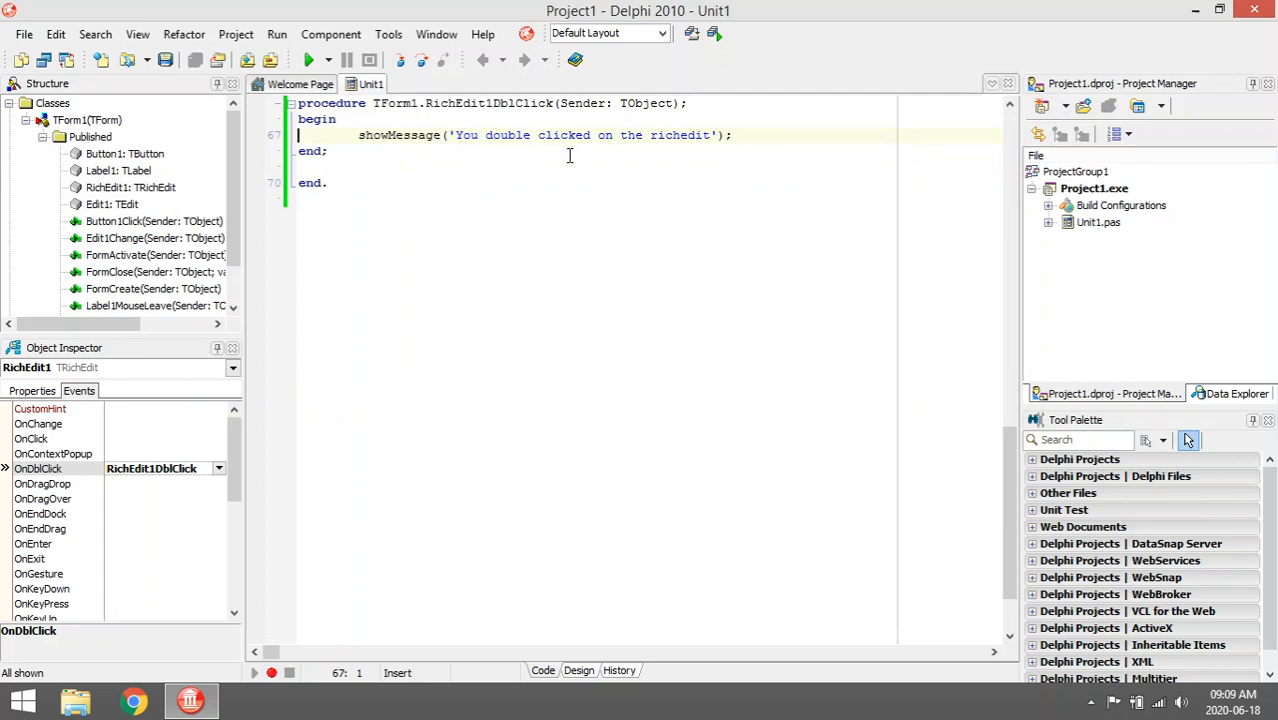
pyautogui.click(578, 670)
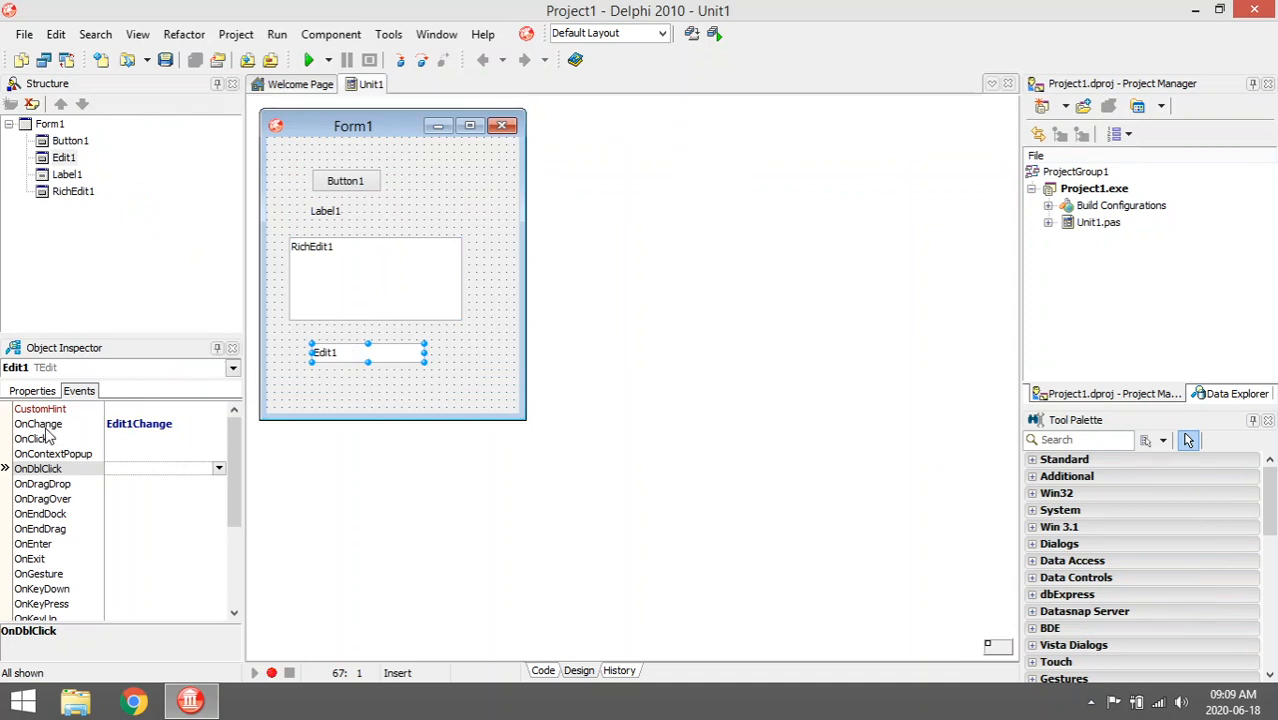
# Step: Open Edit1's OnChange handler and select its 'You made a change to the editbox' line
pyautogui.click(38, 423)
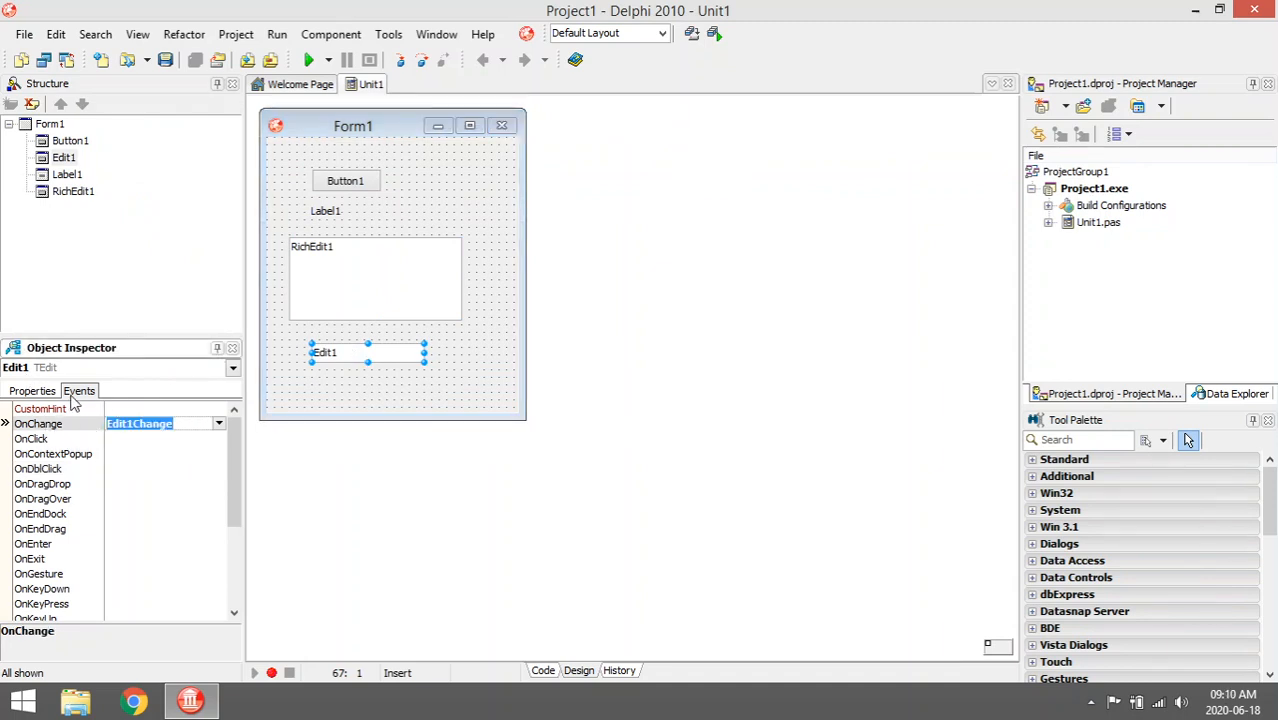
pyautogui.moveTo(342, 374)
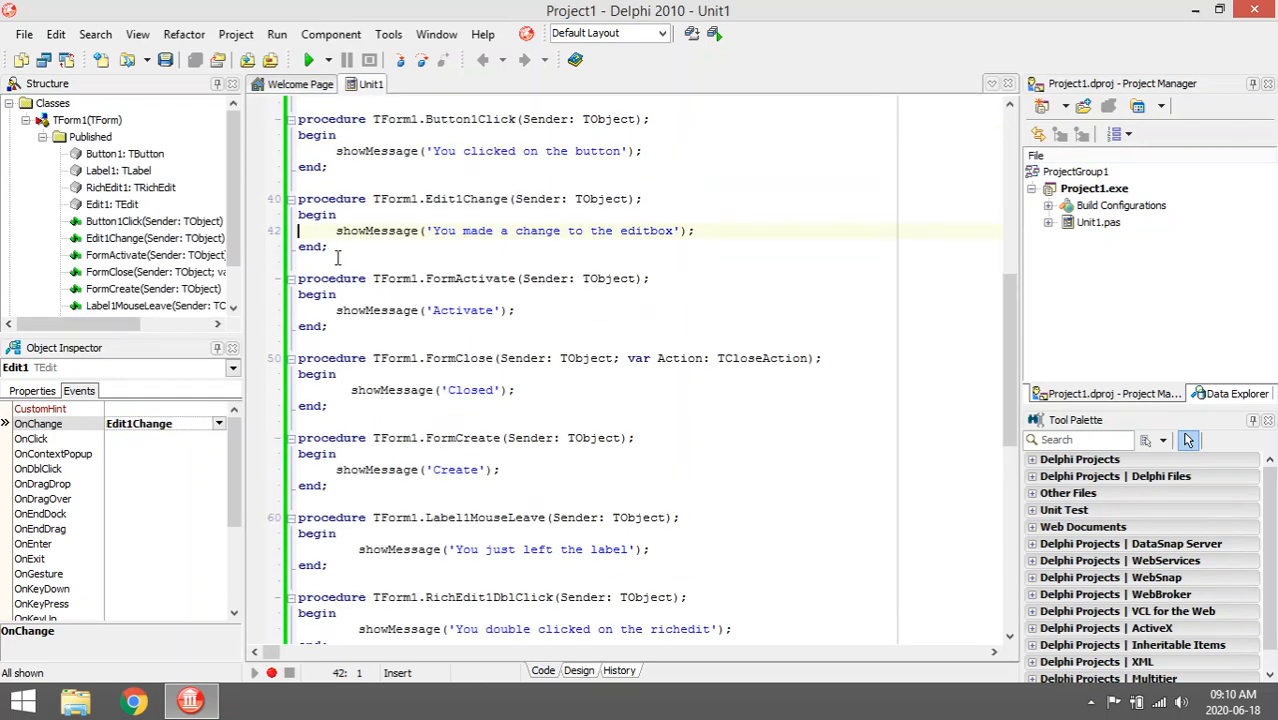
pyautogui.moveTo(336, 230); pyautogui.dragTo(694, 230)
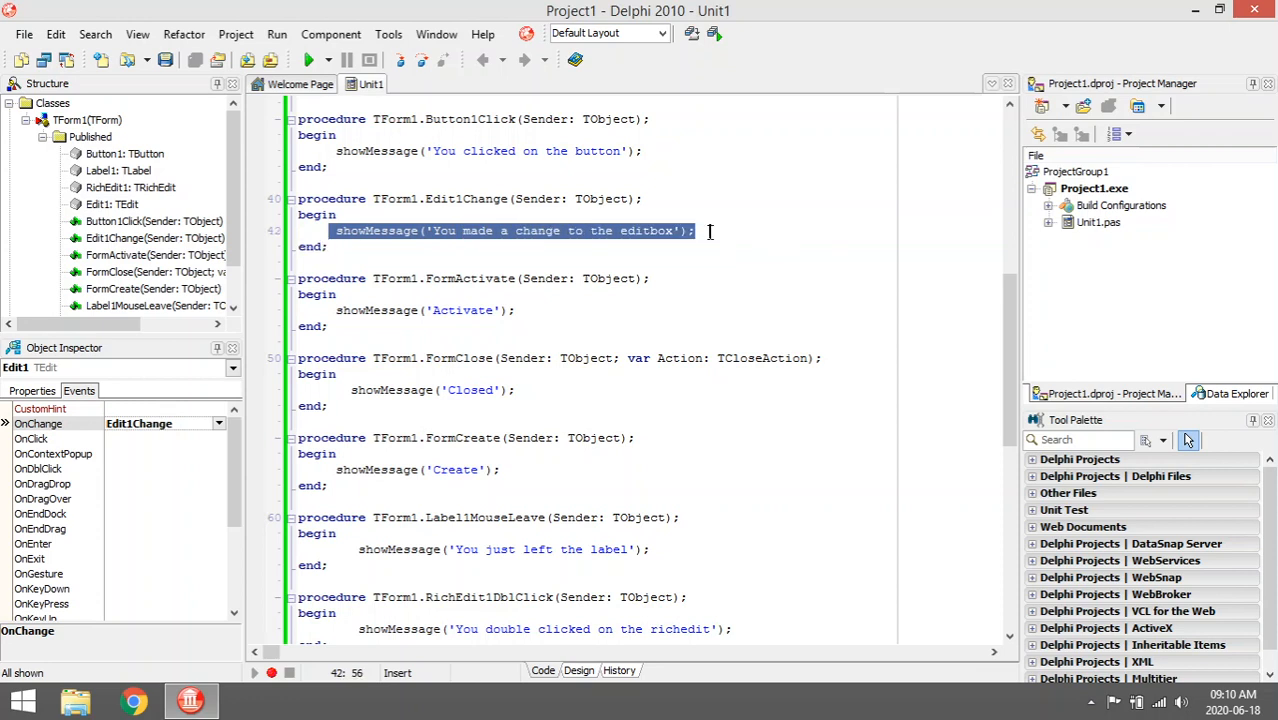
pyautogui.moveTo(735, 260)
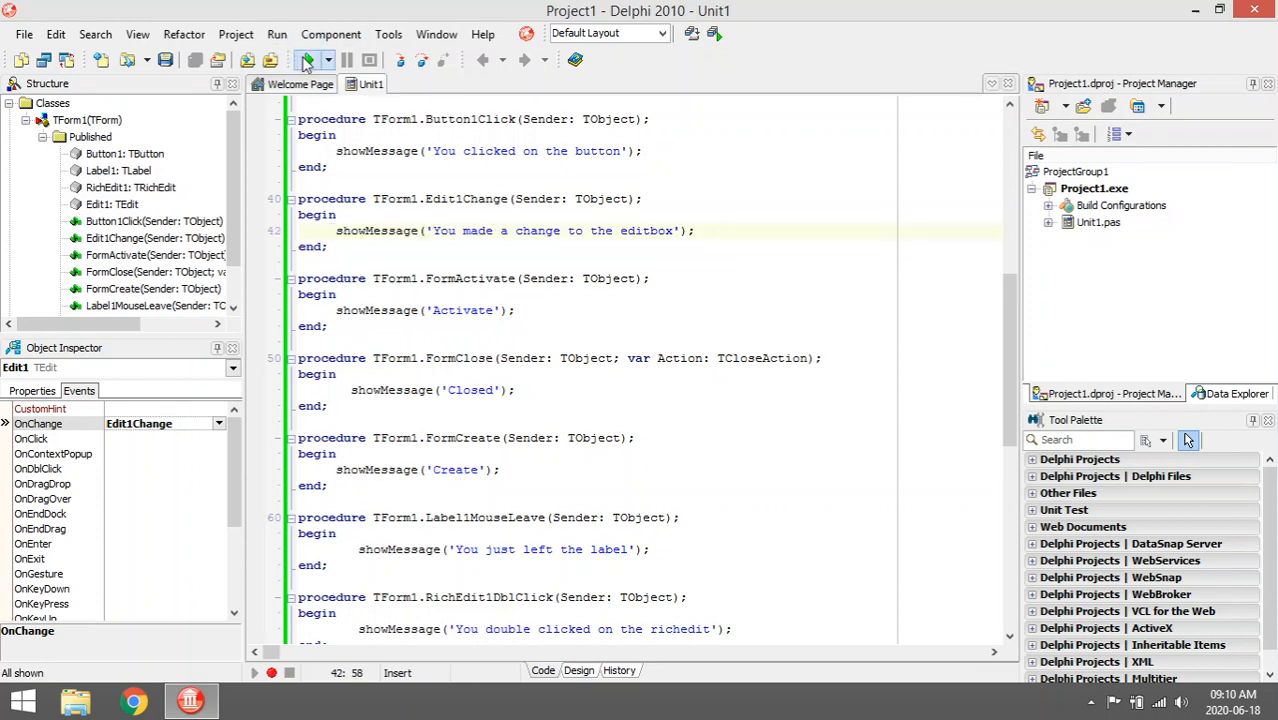
# Step: Run the form and dismiss the Create, editbox-change and label-leave messages
pyautogui.click(307, 60)
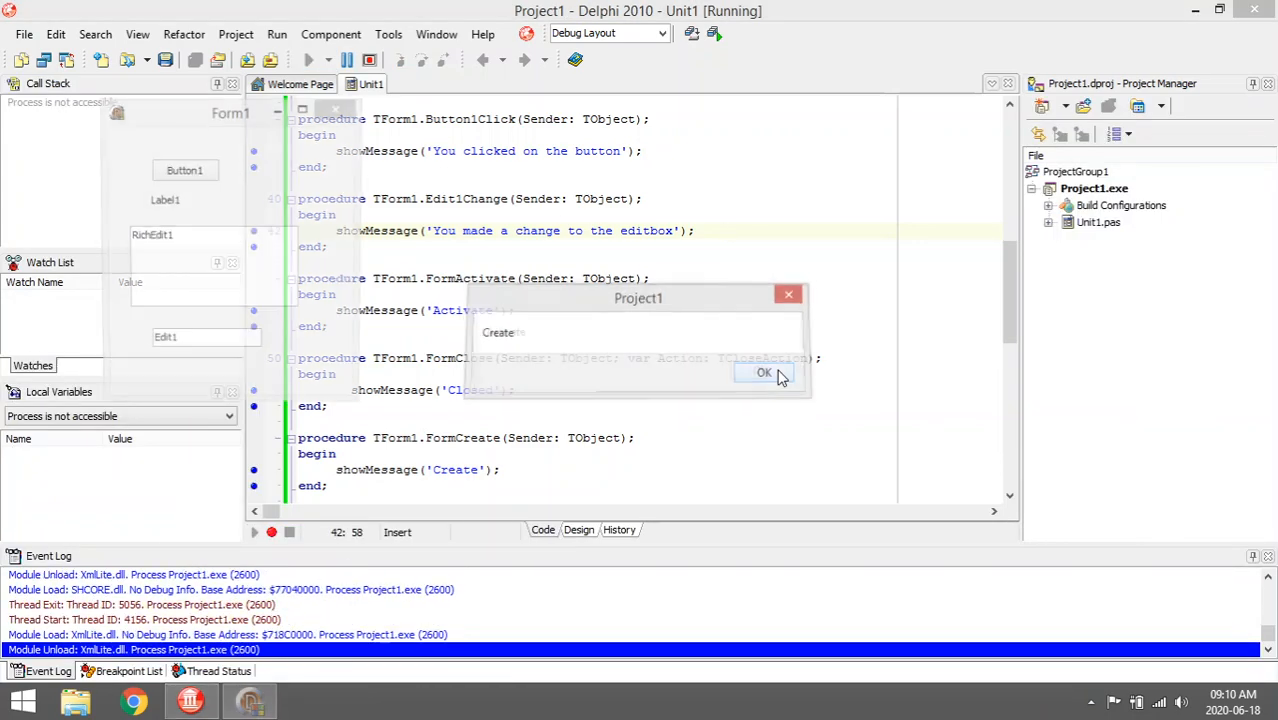
pyautogui.click(763, 372)
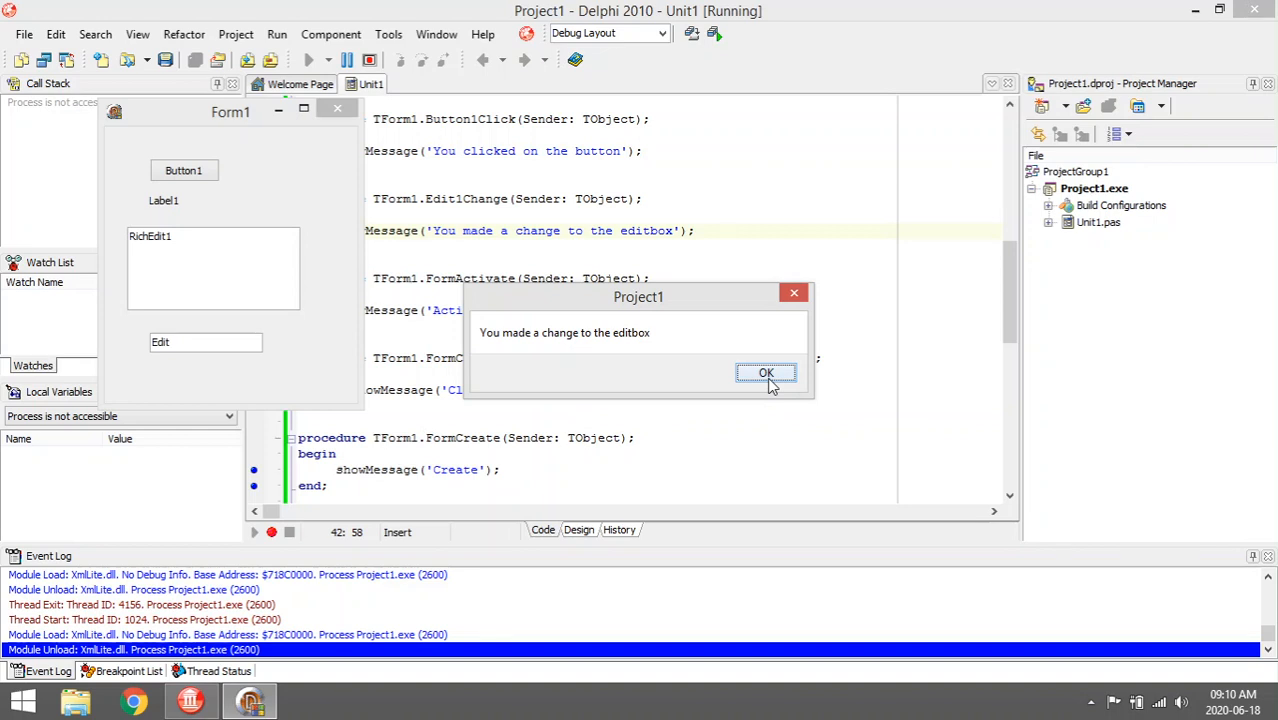
pyautogui.click(766, 372)
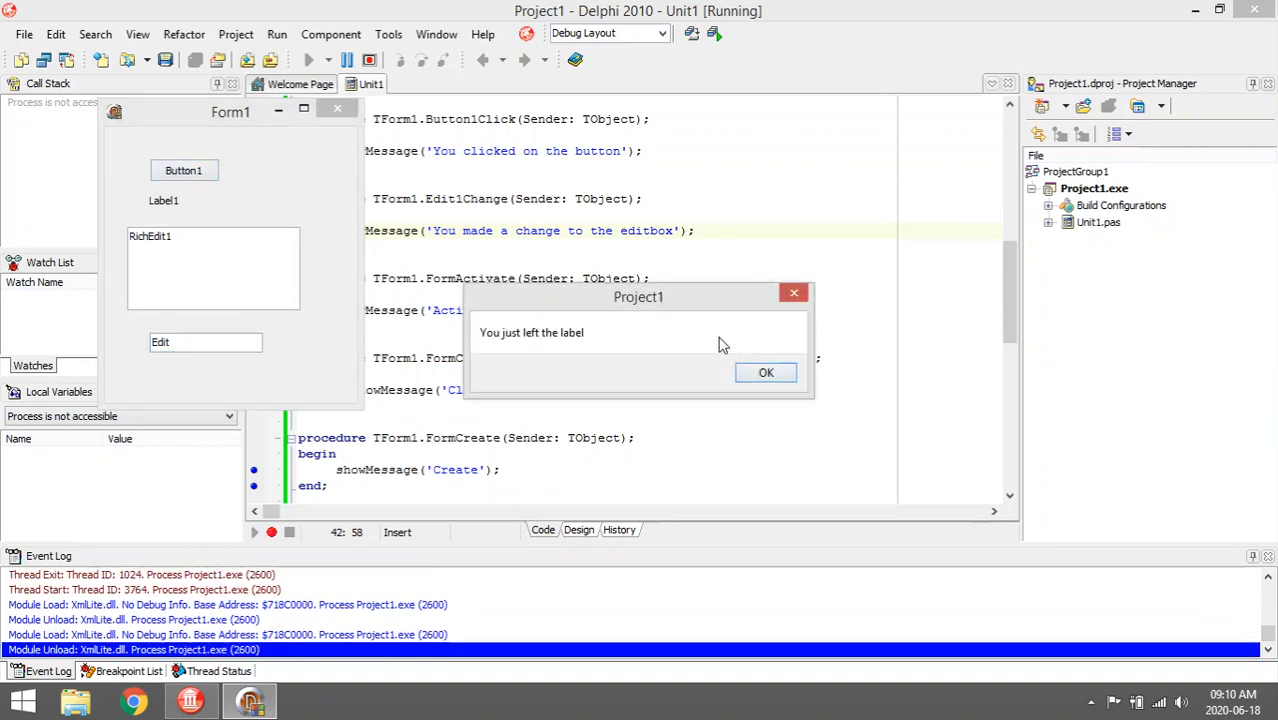
pyautogui.click(765, 372)
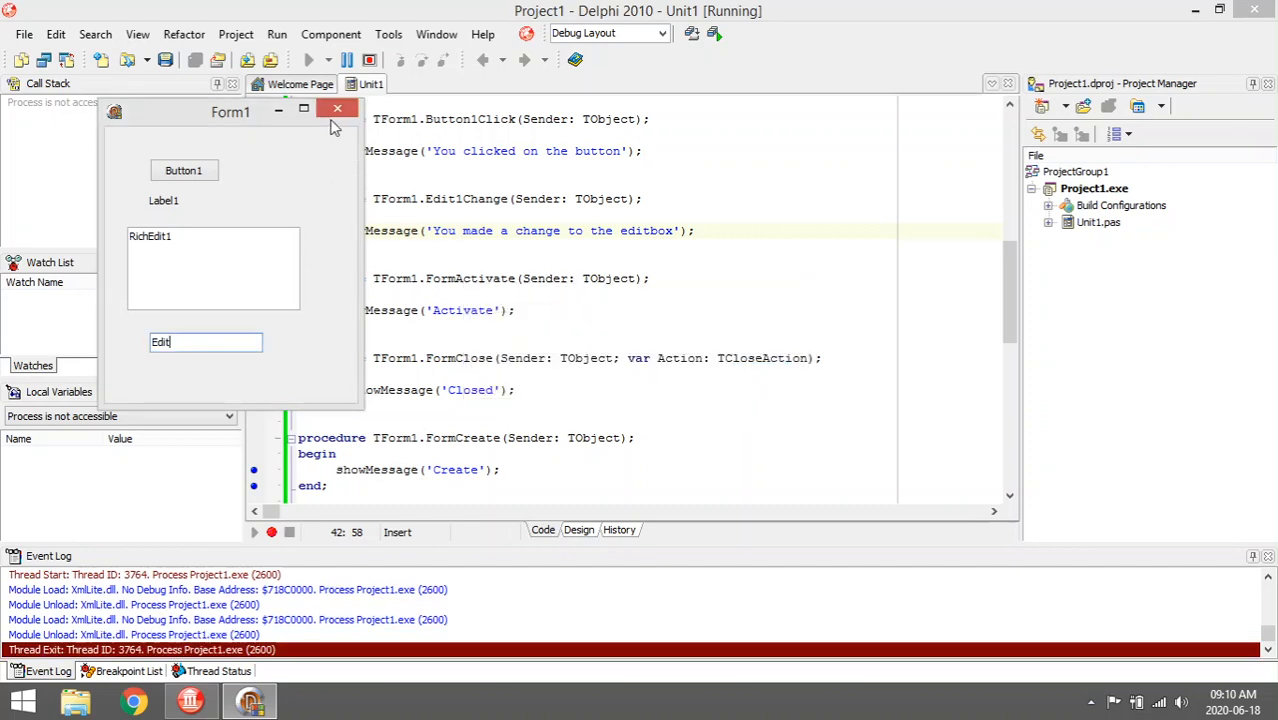